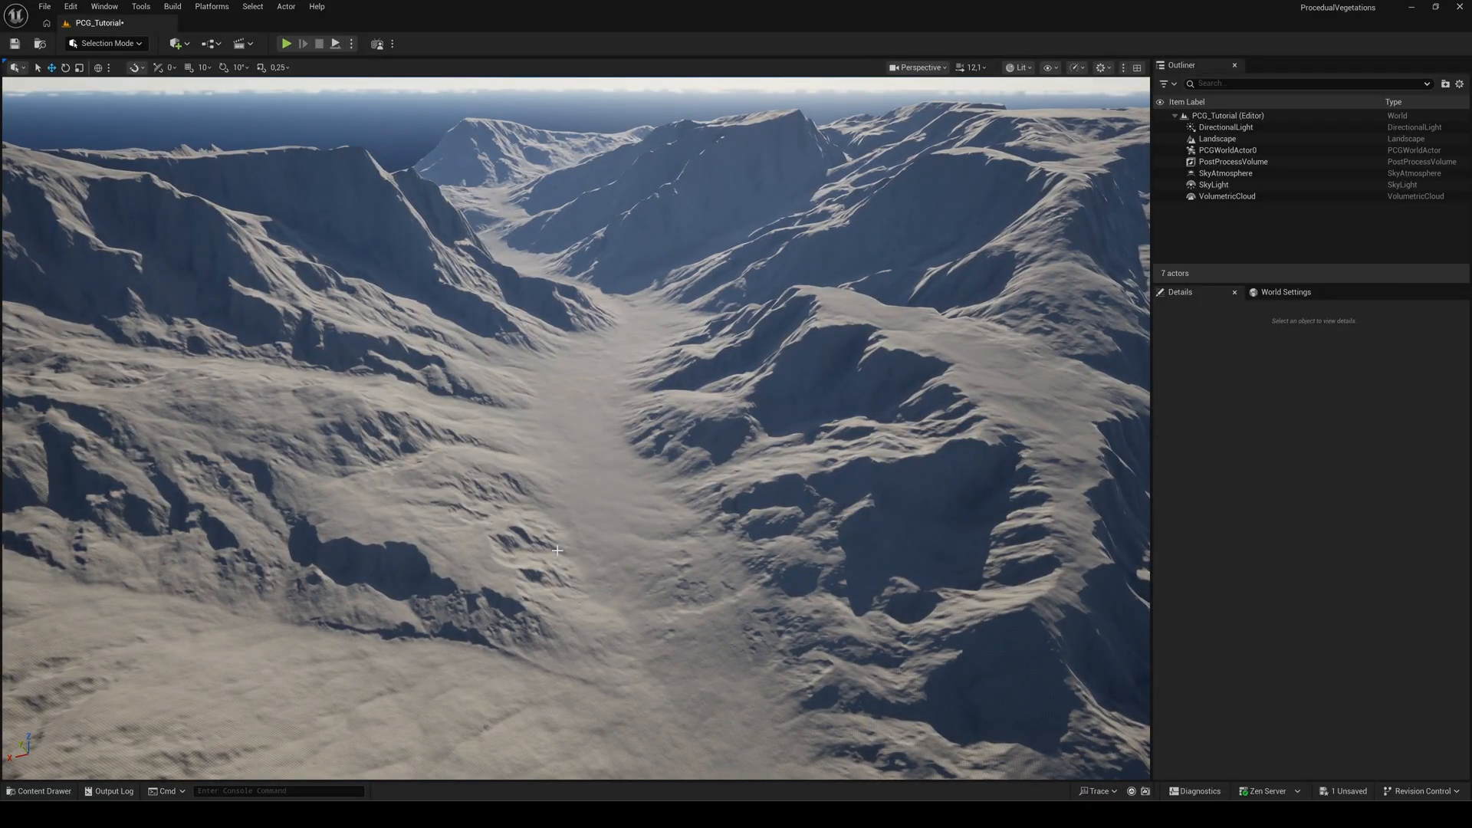
Step: Browse the Content Drawer's StampIt Examples and select the HM_Stranger_Lands_06_Ex heightmap
{"action": "left_click", "coordinate": [39, 791]}
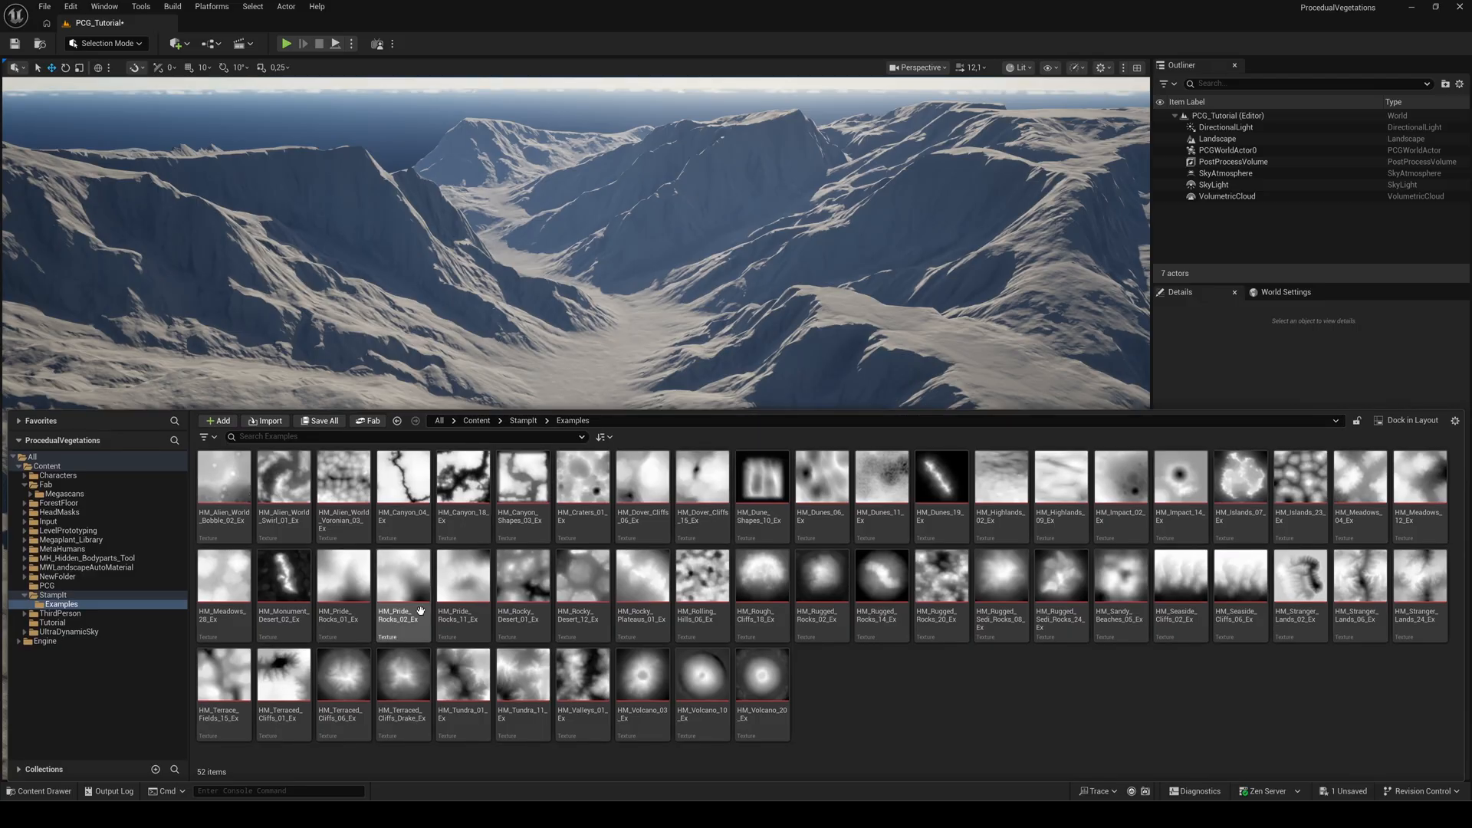
{"action": "mouse_move", "coordinate": [915, 703]}
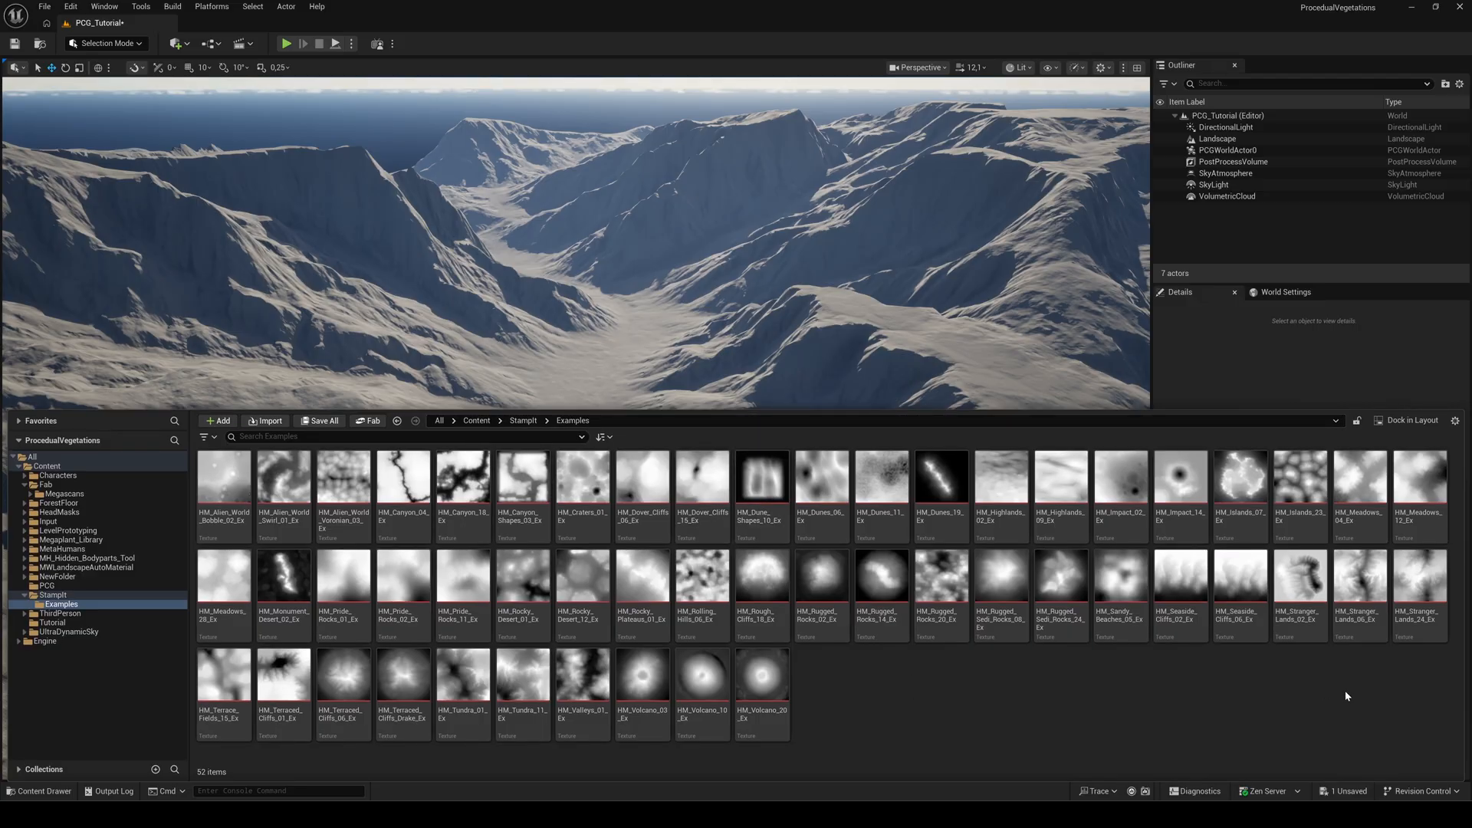
{"action": "mouse_move", "coordinate": [1358, 582]}
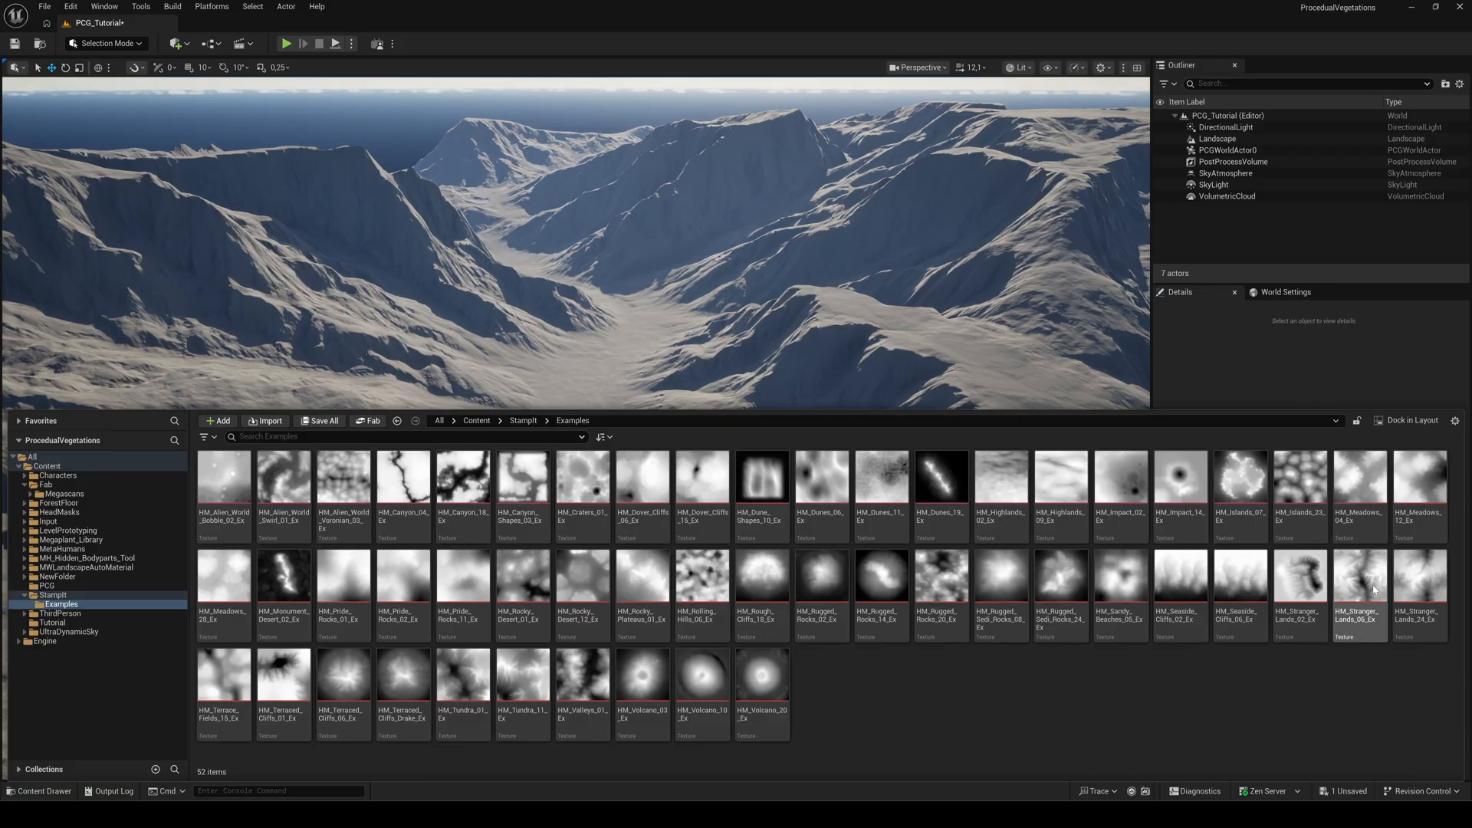
{"action": "left_click", "coordinate": [1359, 578]}
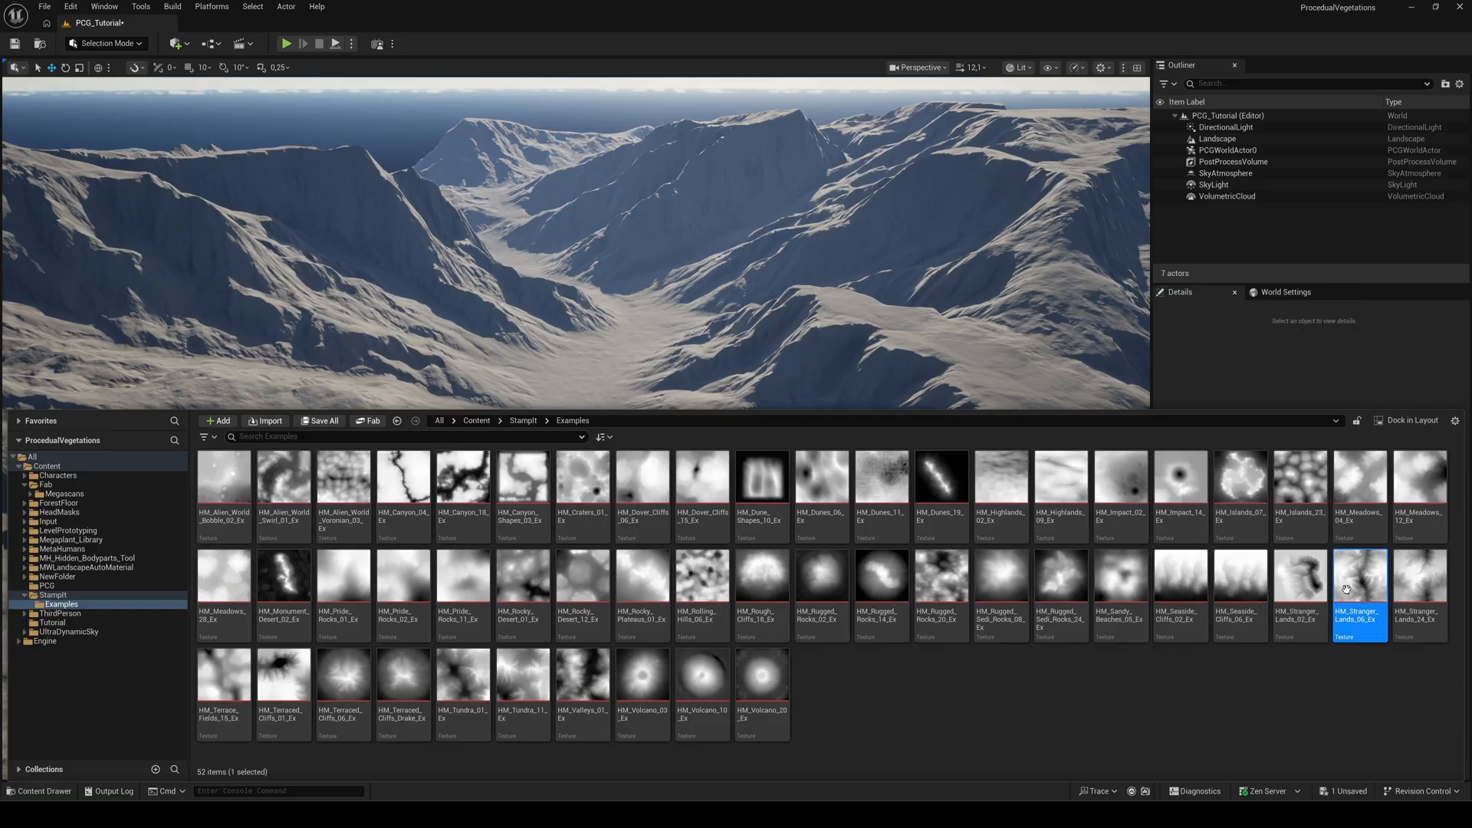
{"action": "mouse_move", "coordinate": [1327, 686]}
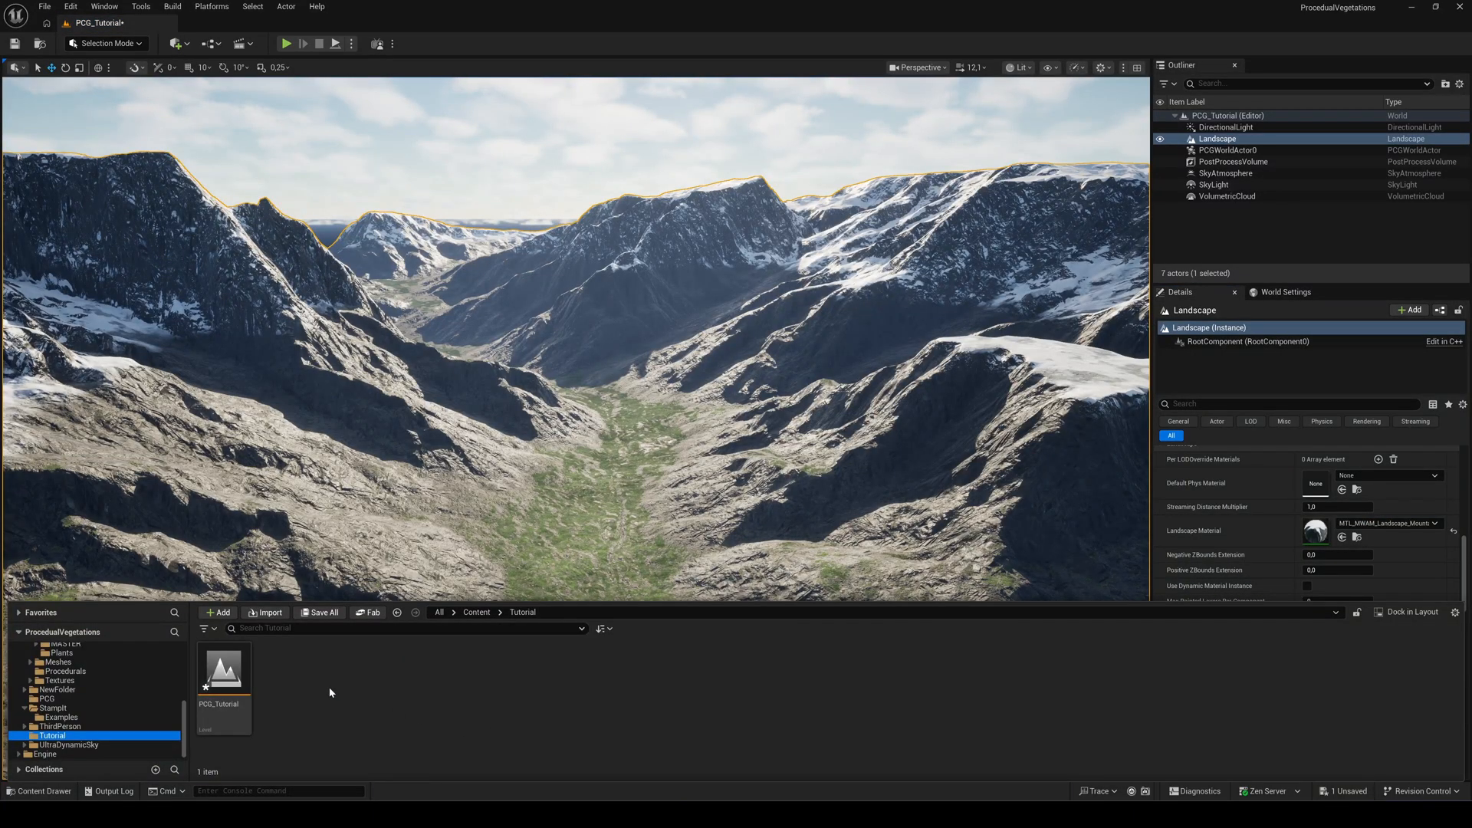
Step: Create a PCG Graph asset from the Content Browser using the empty graph template
{"action": "left_click", "coordinate": [217, 612]}
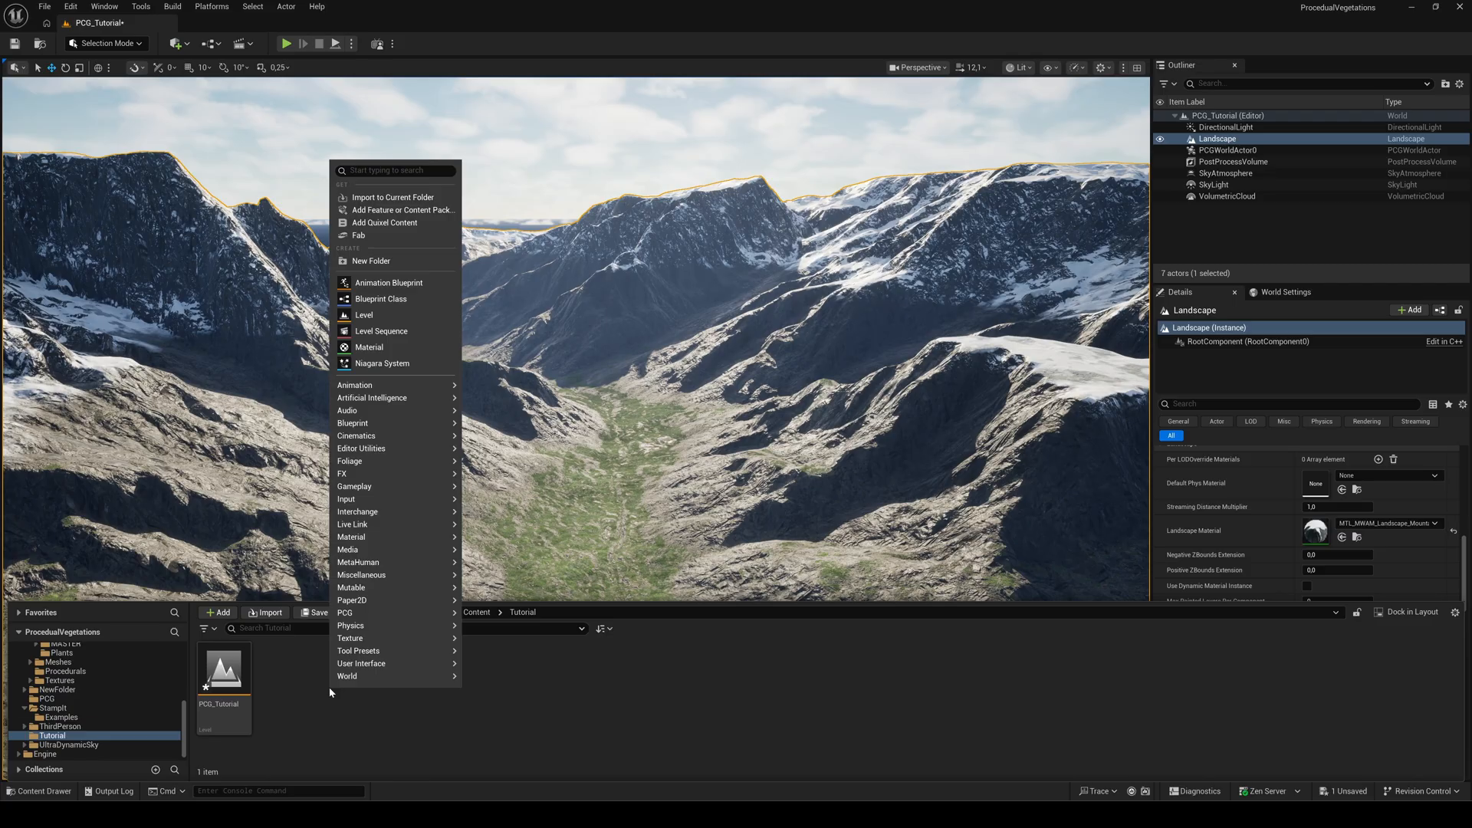
{"action": "mouse_move", "coordinate": [394, 651]}
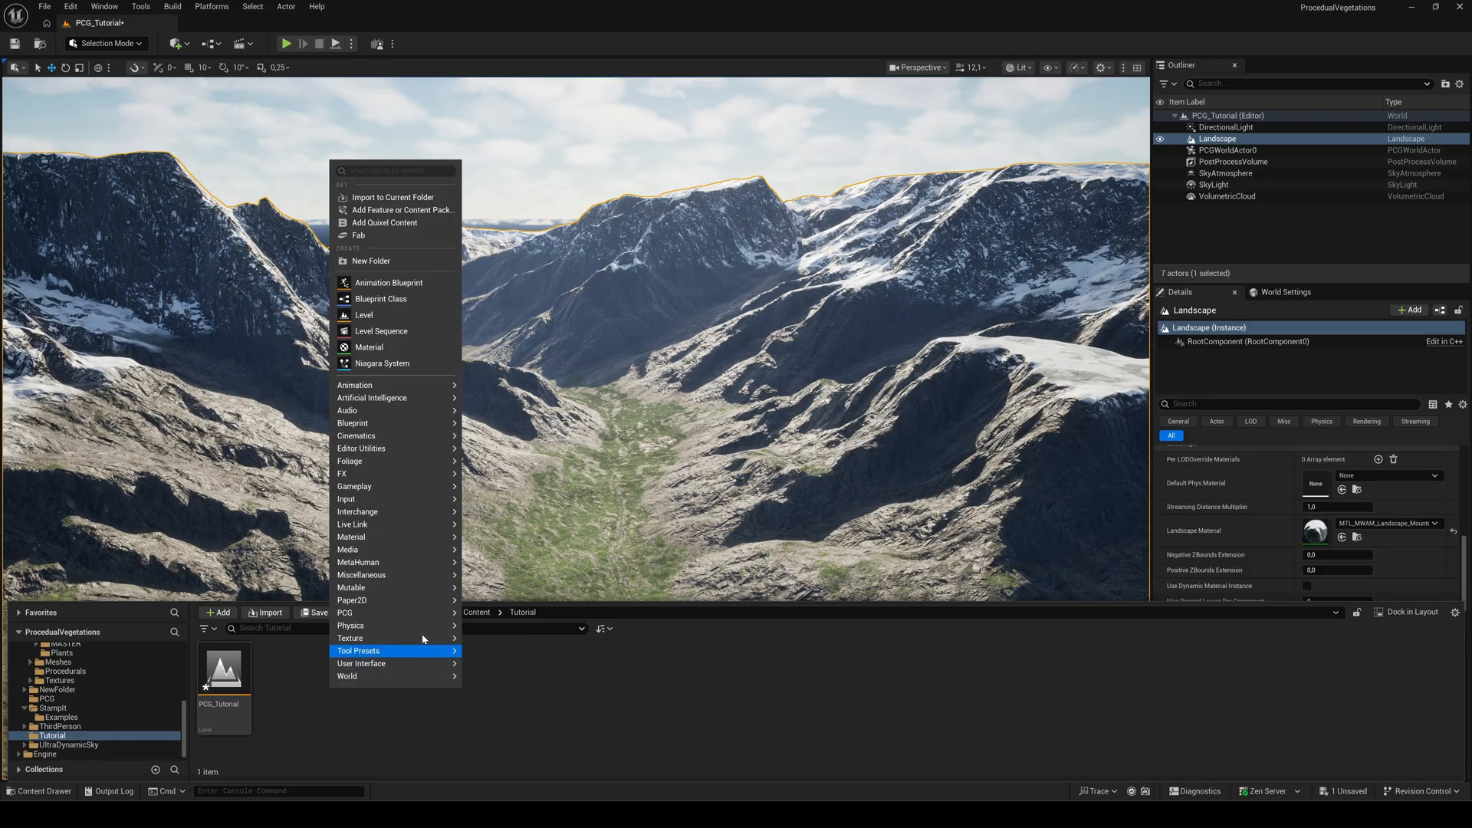
{"action": "mouse_move", "coordinate": [346, 612]}
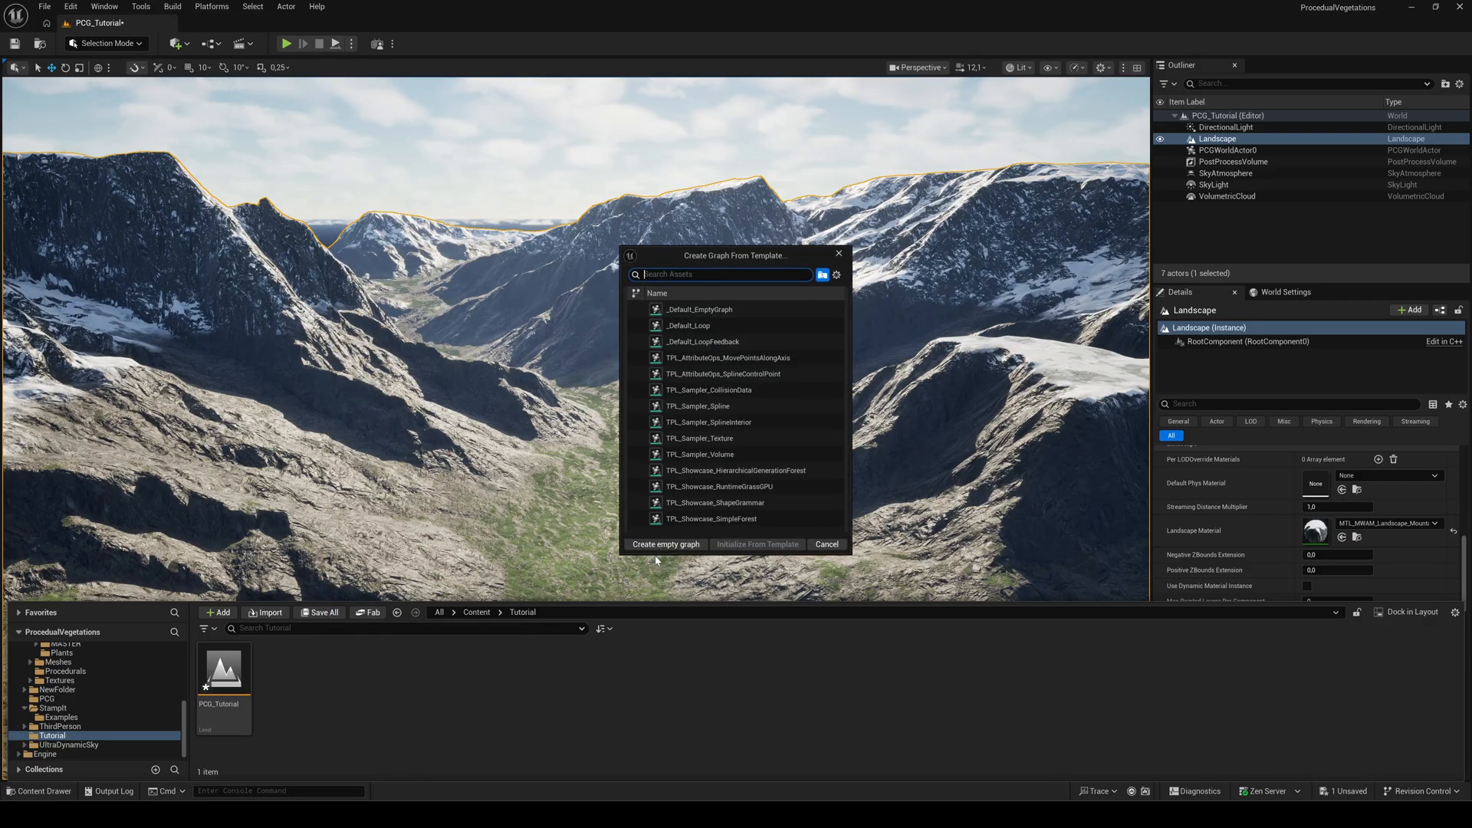
{"action": "left_click", "coordinate": [665, 545]}
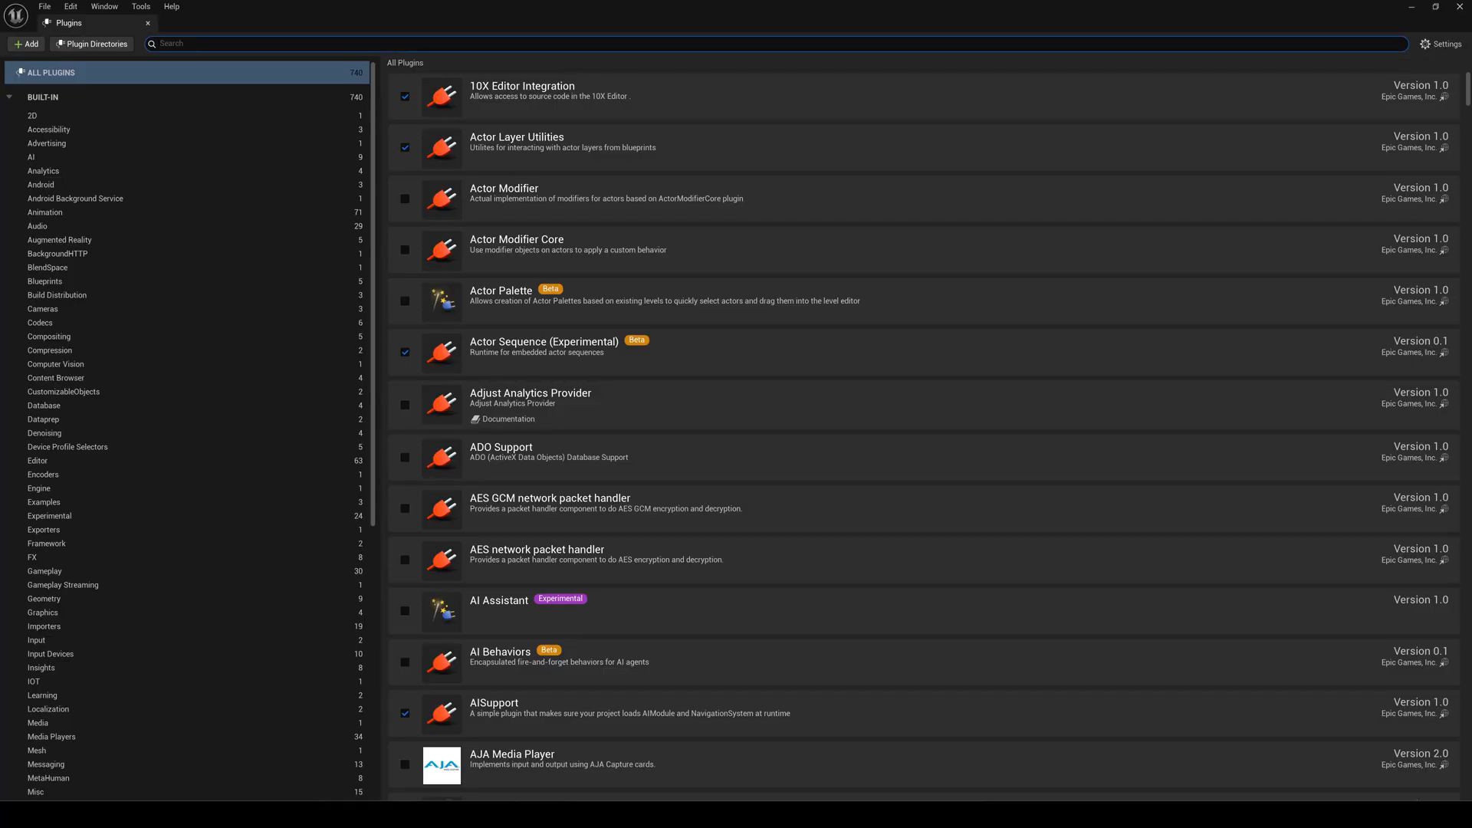
Step: Search the plugins list for 'proce' to find Procedural Content Generation
{"action": "type", "text": "proce"}
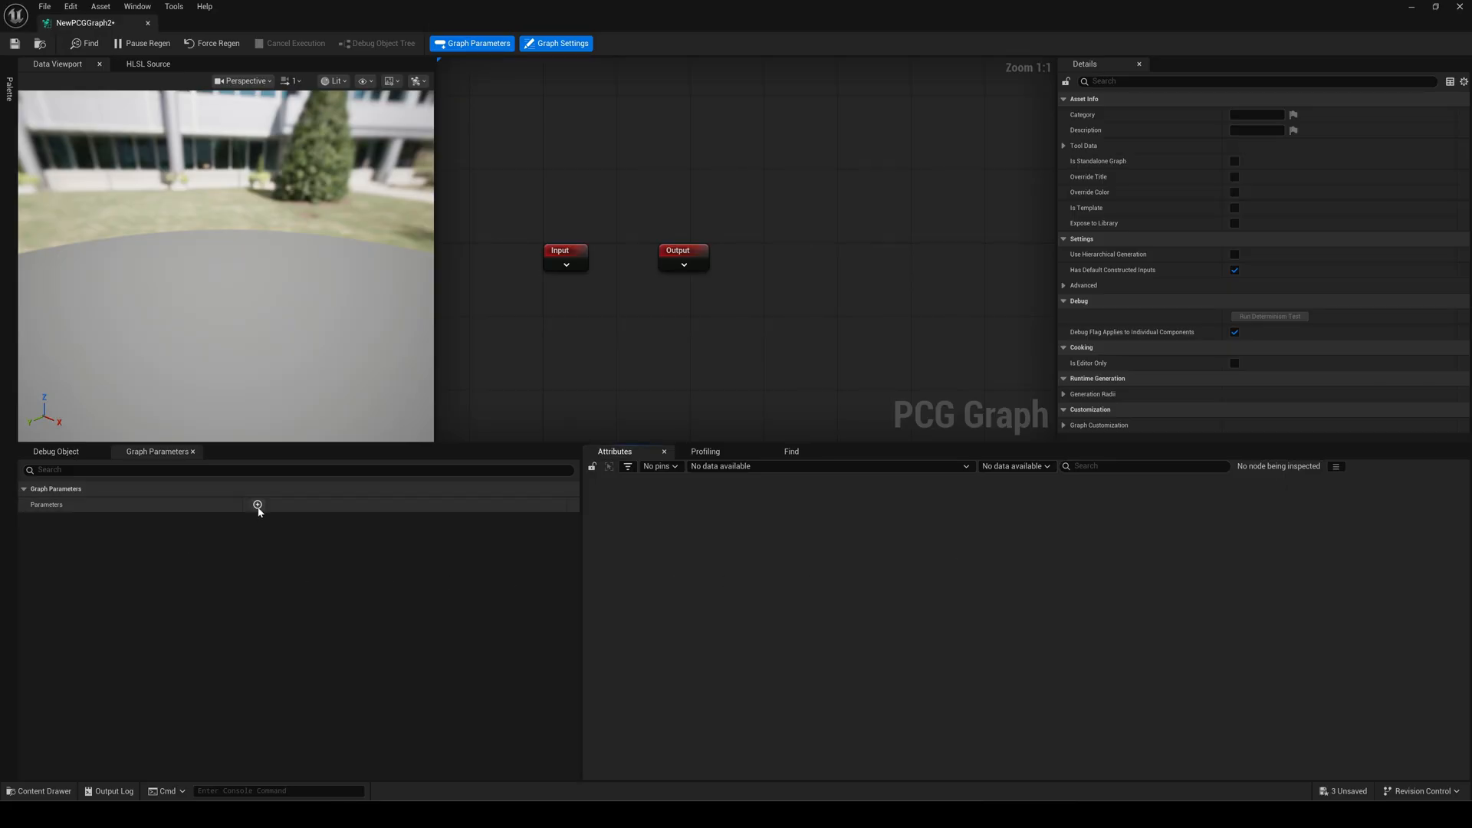
Step: Add a new graph parameter and name it Trees
{"action": "left_click", "coordinate": [258, 505]}
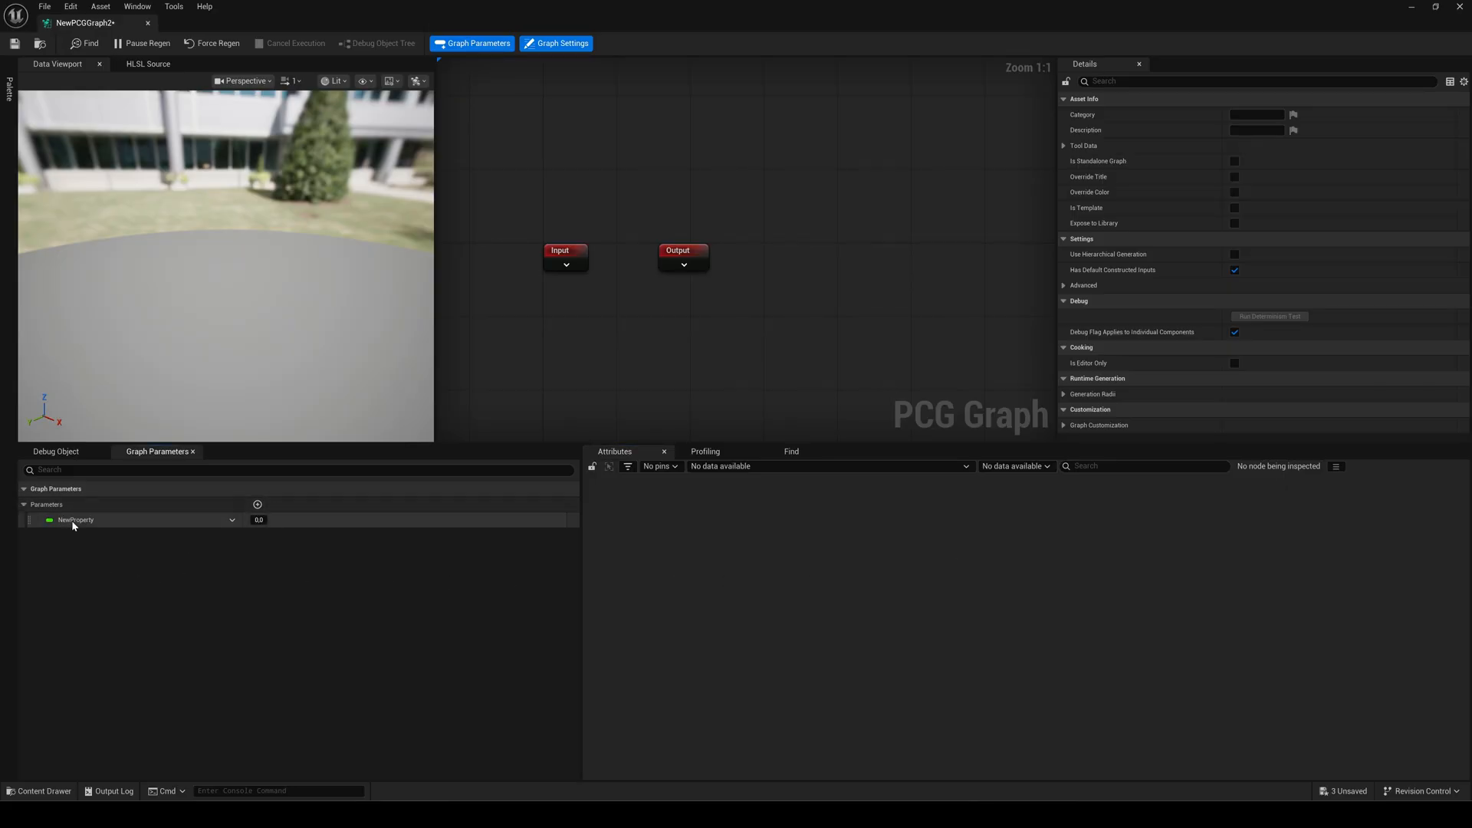
{"action": "double_click", "coordinate": [76, 519]}
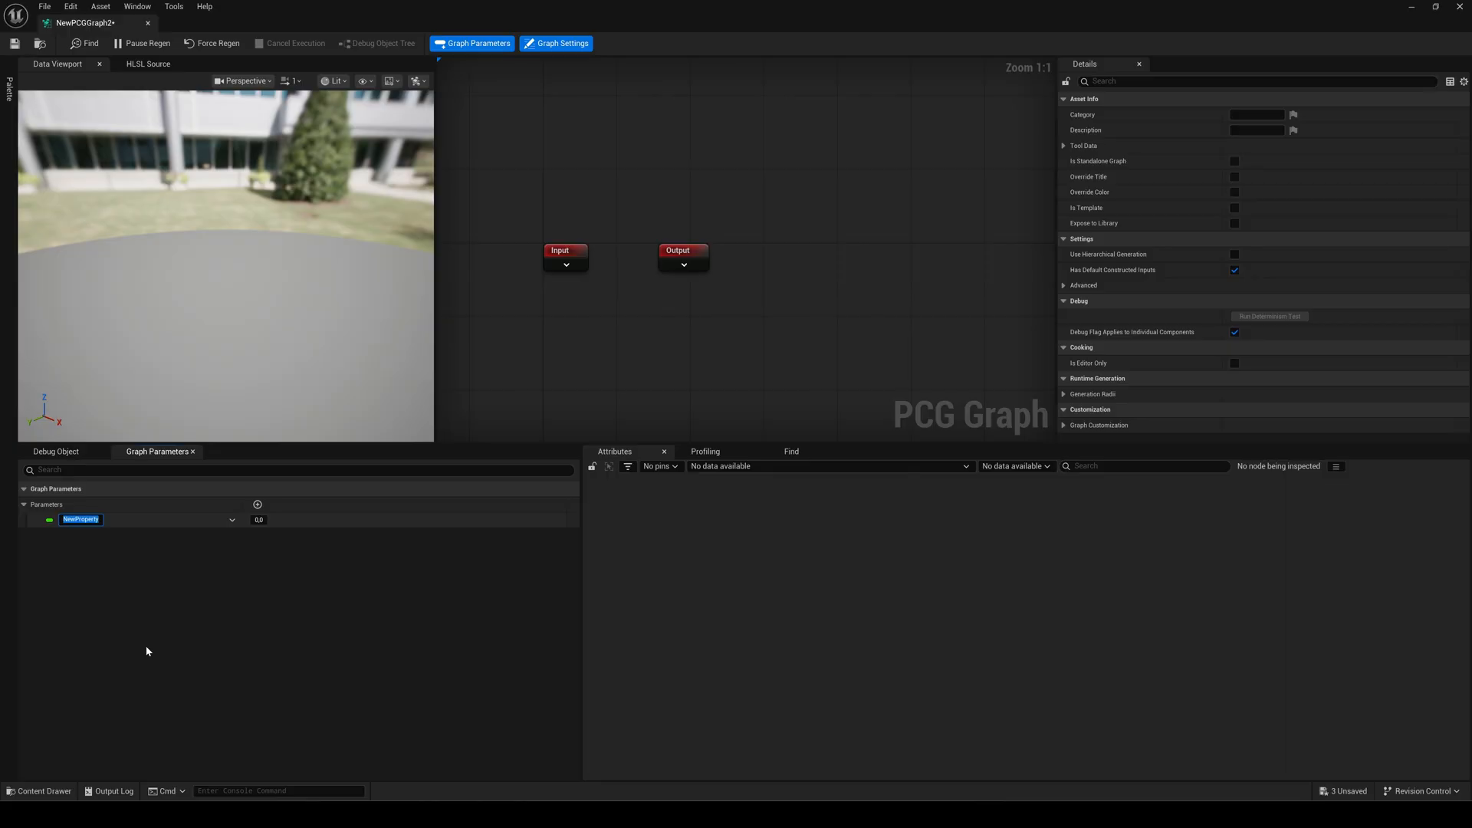
{"action": "type", "text": "Trees"}
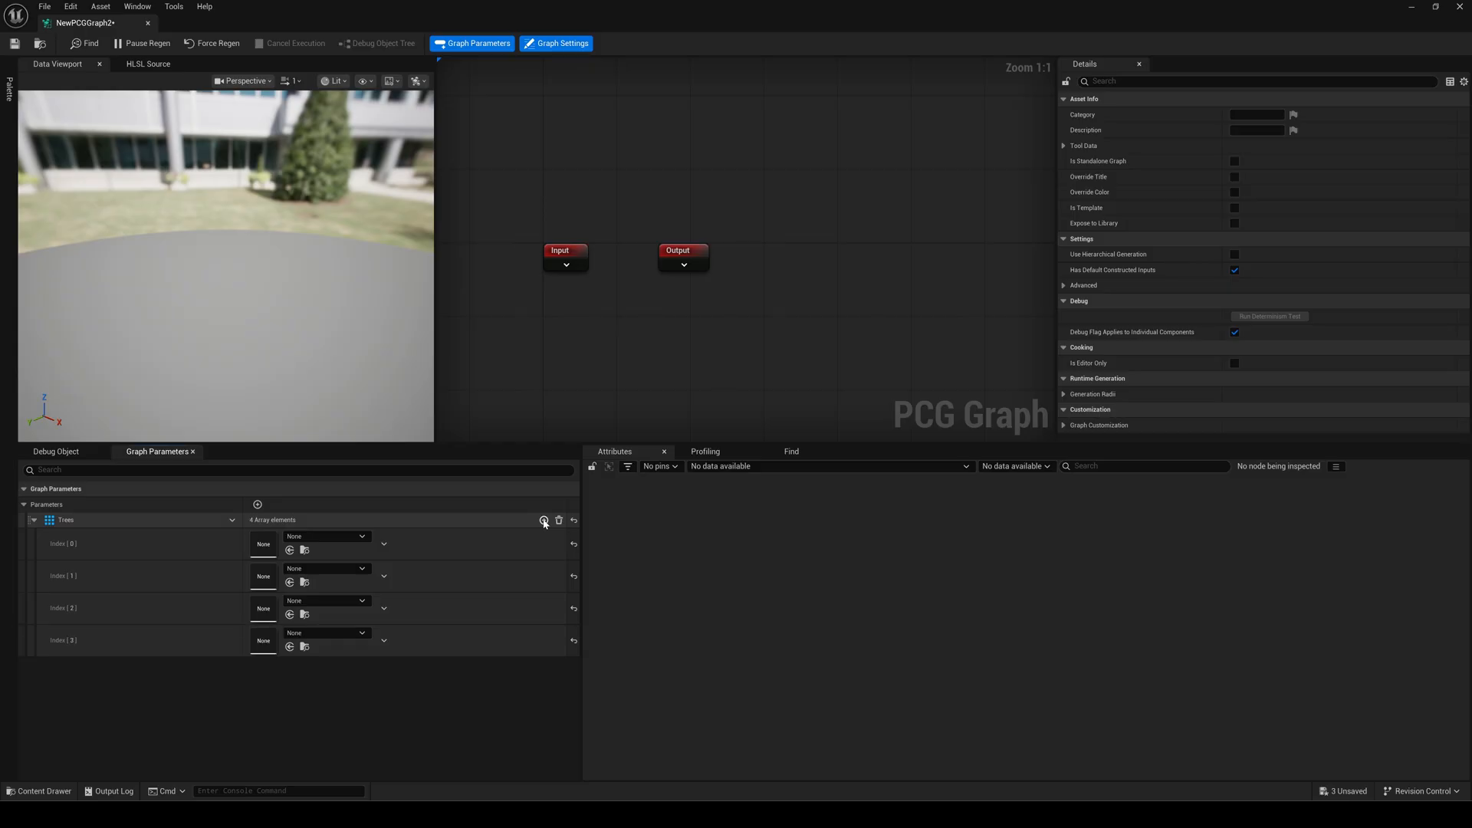
Step: Fill the Trees entries with quaking aspen and black alder tree meshes
{"action": "left_click", "coordinate": [362, 536]}
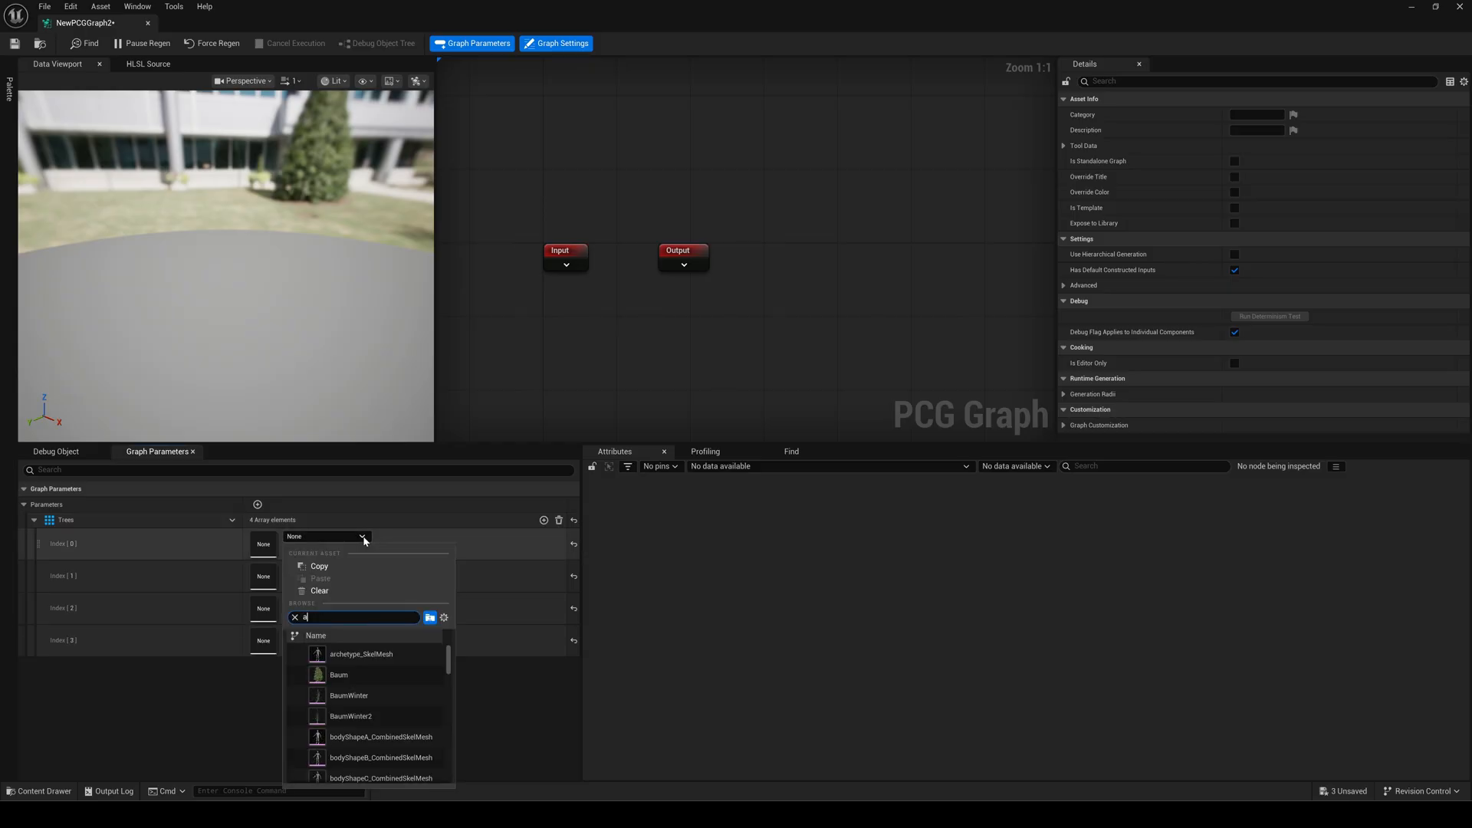
{"action": "type", "text": "spen"}
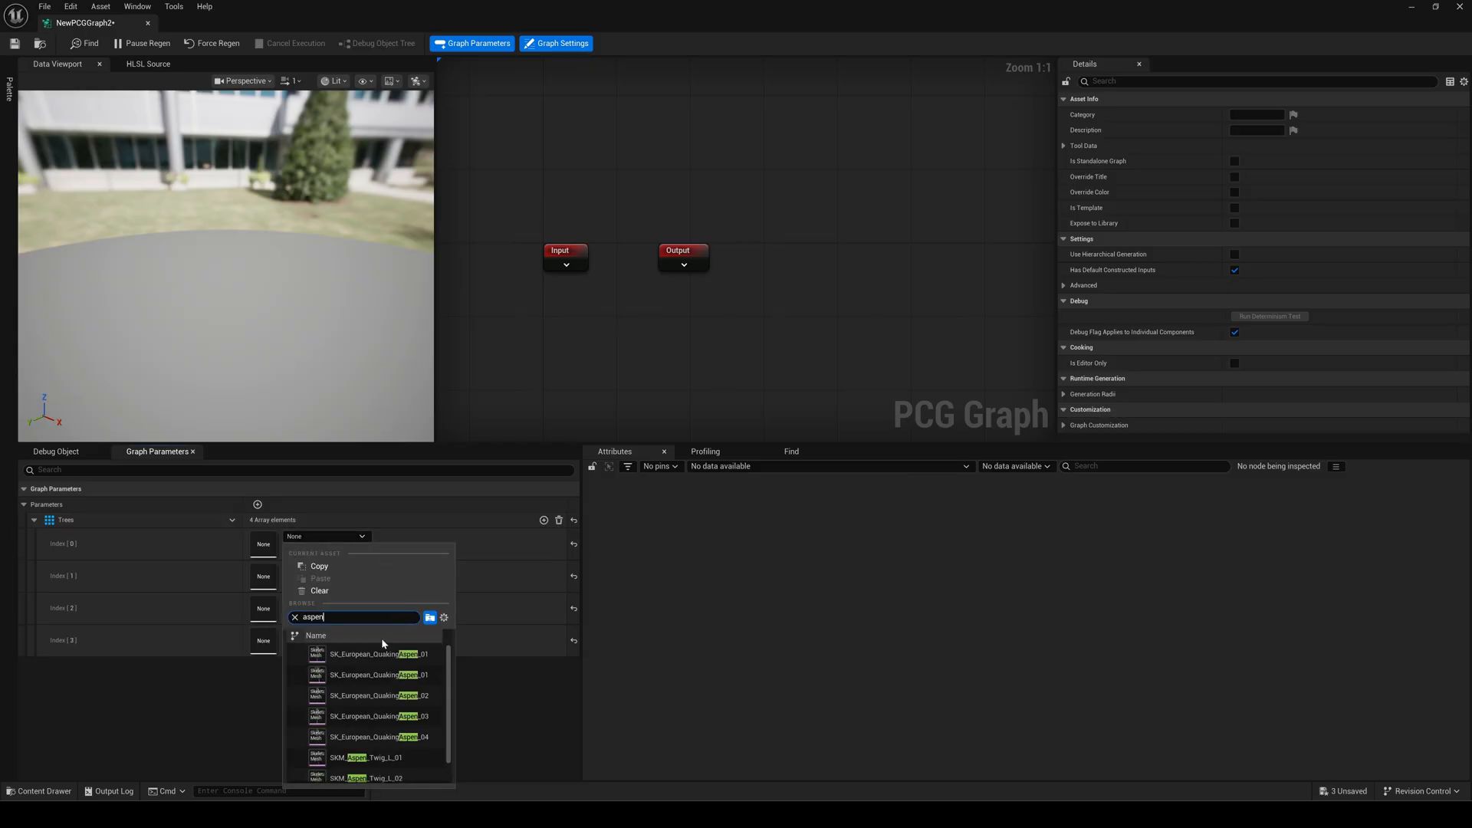
{"action": "left_click", "coordinate": [378, 653]}
{"action": "type", "text": "black"}
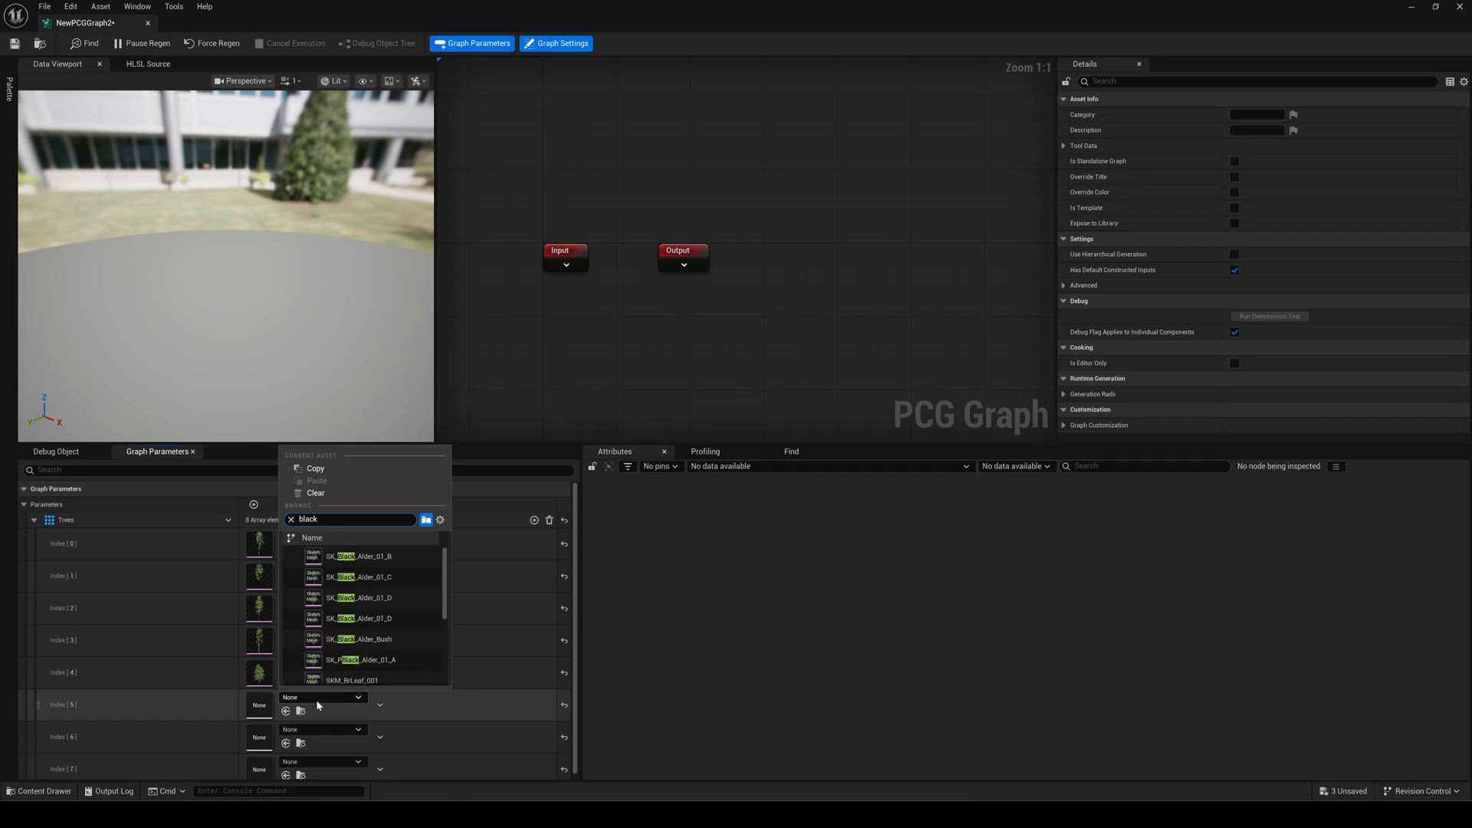
{"action": "left_click", "coordinate": [290, 519]}
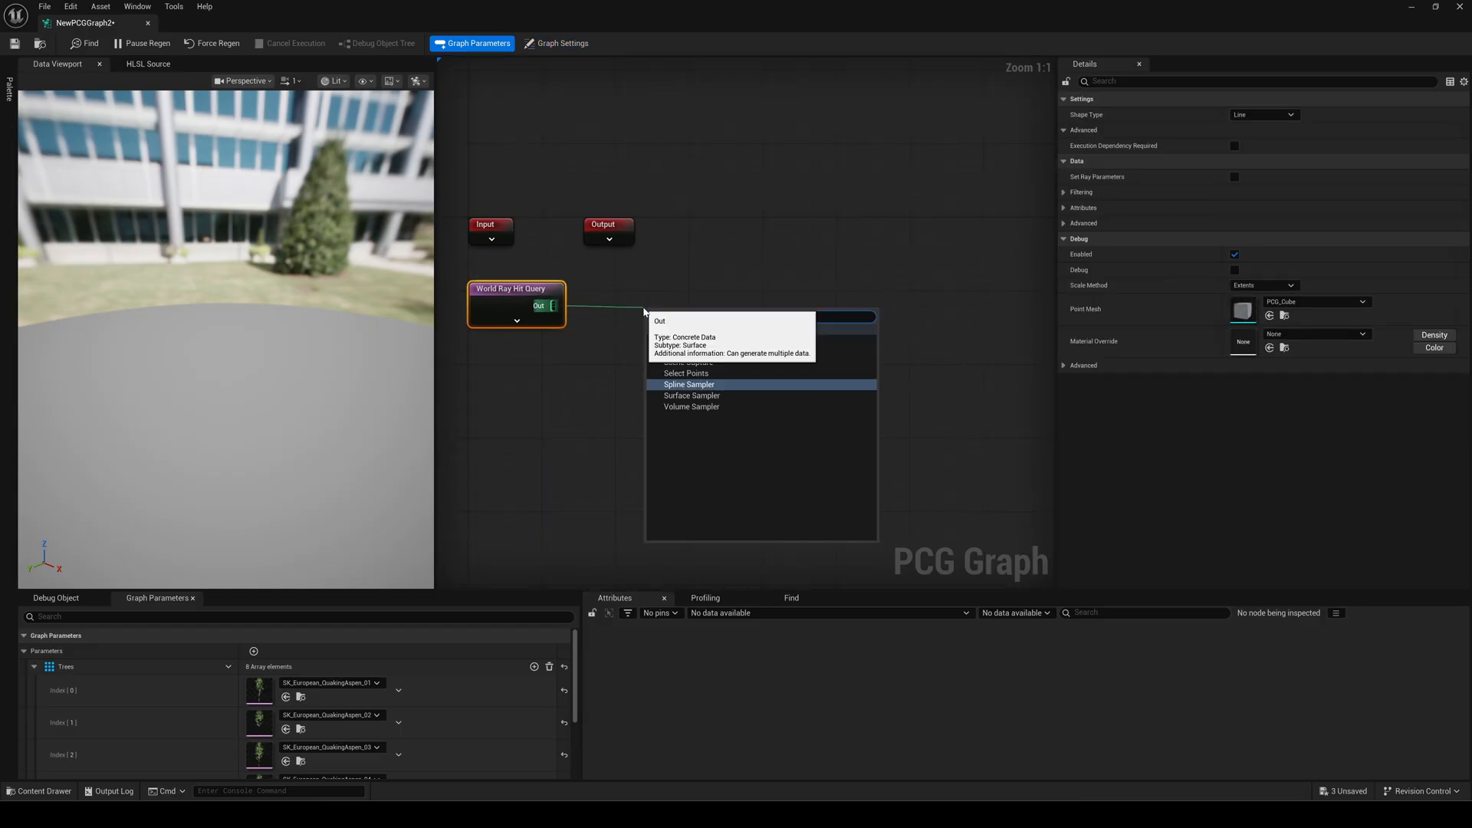
Step: Add a Surface Sampler node fed by the World Ray Hit Query output
{"action": "left_click", "coordinate": [691, 395]}
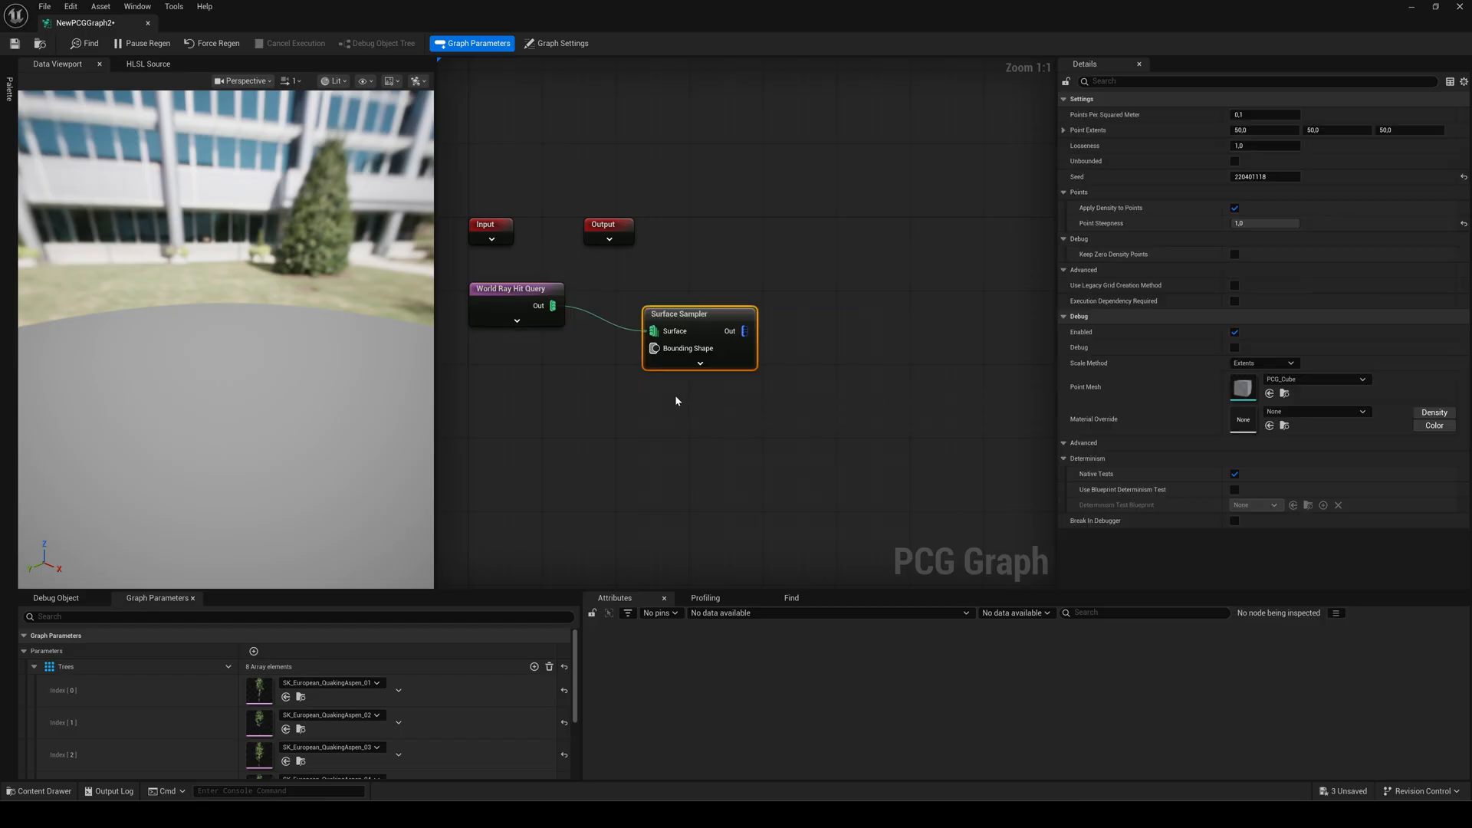
{"action": "left_click_drag", "start_coordinate": [699, 313], "coordinate": [643, 288]}
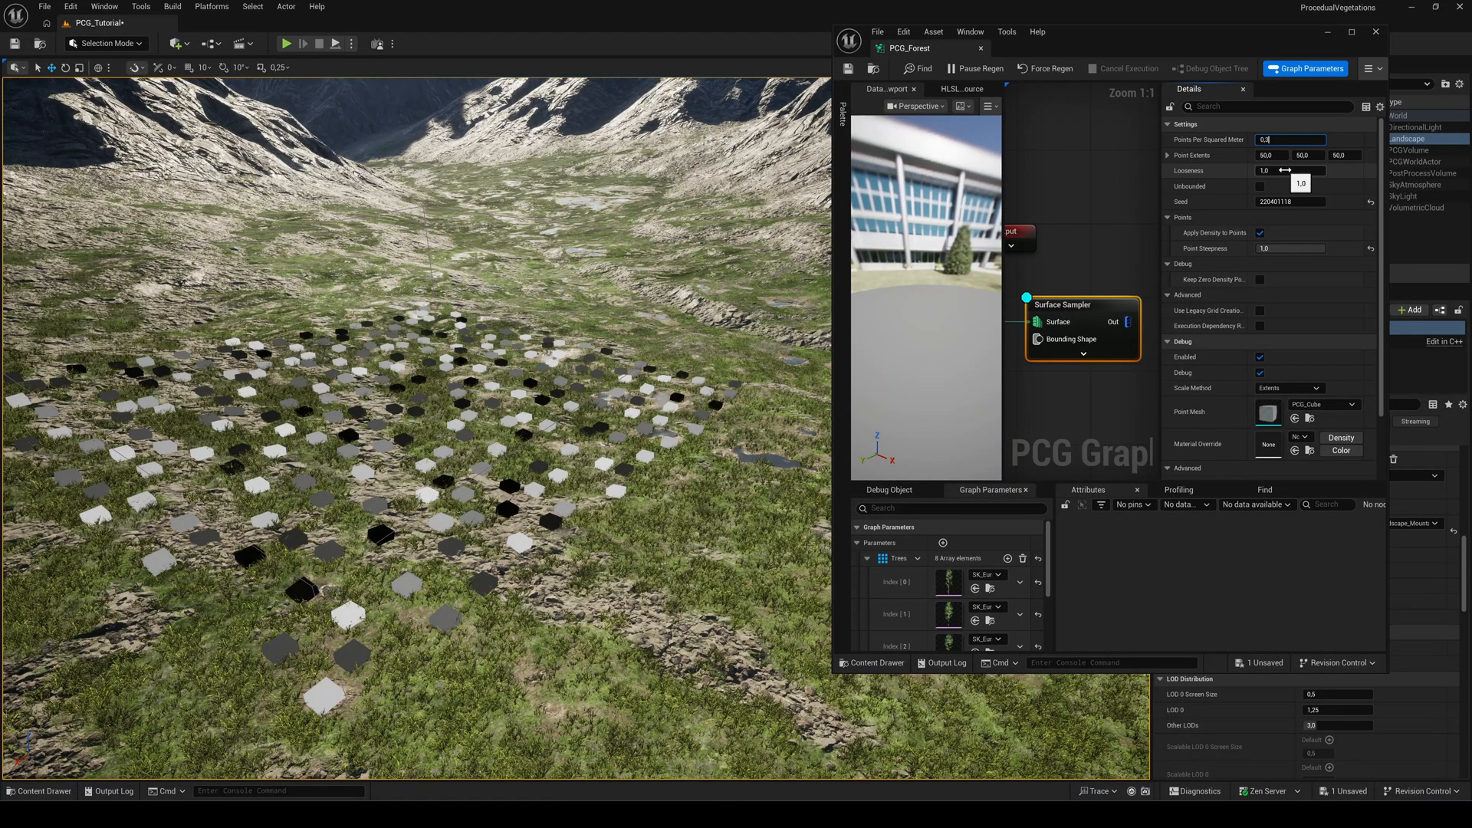
Step: Try 0.005 points per square metre on the sampler, then settle on 0.1
{"action": "type", "text": "0.005"}
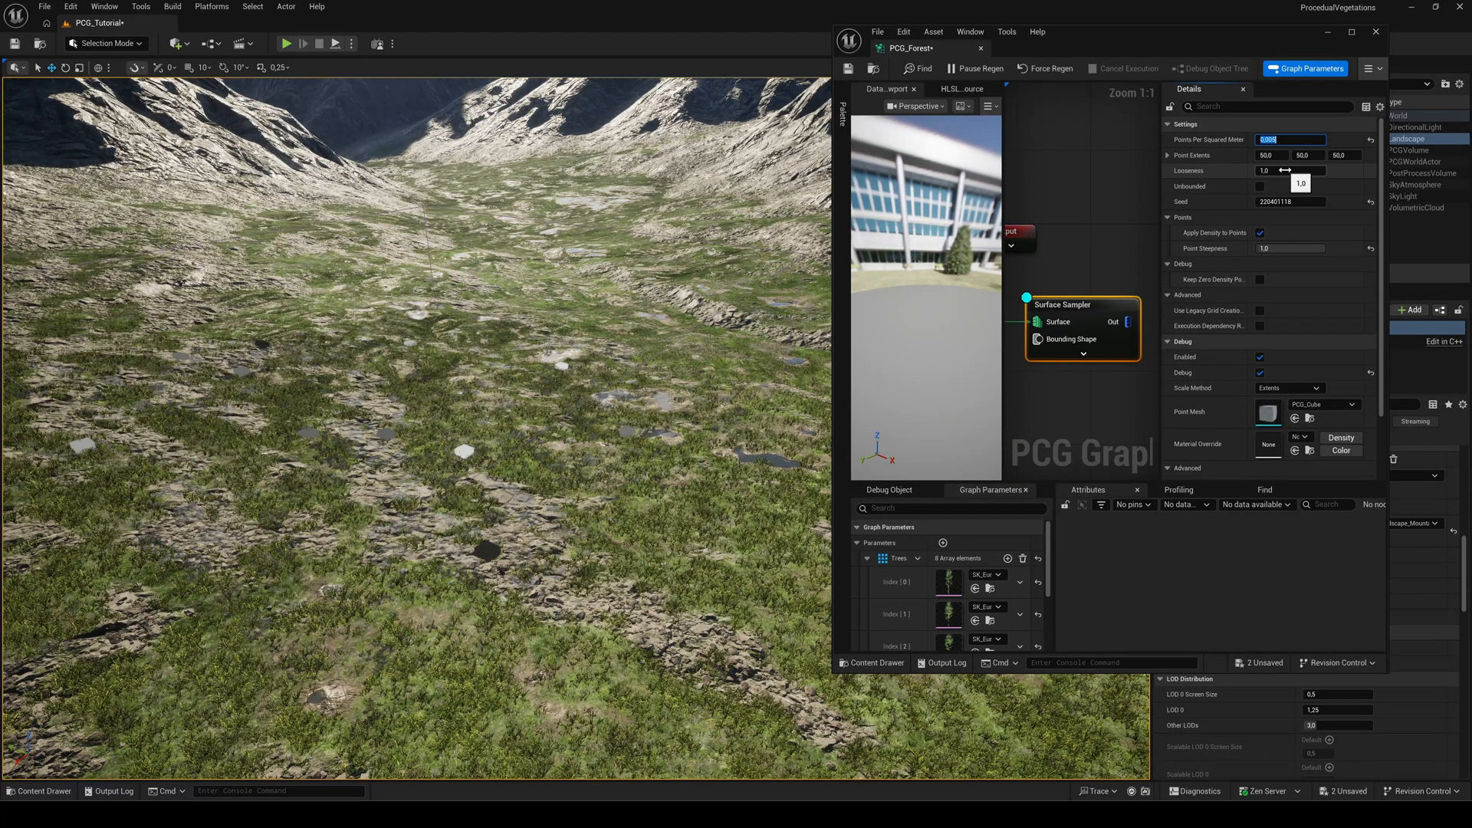
{"action": "type", "text": "0.1"}
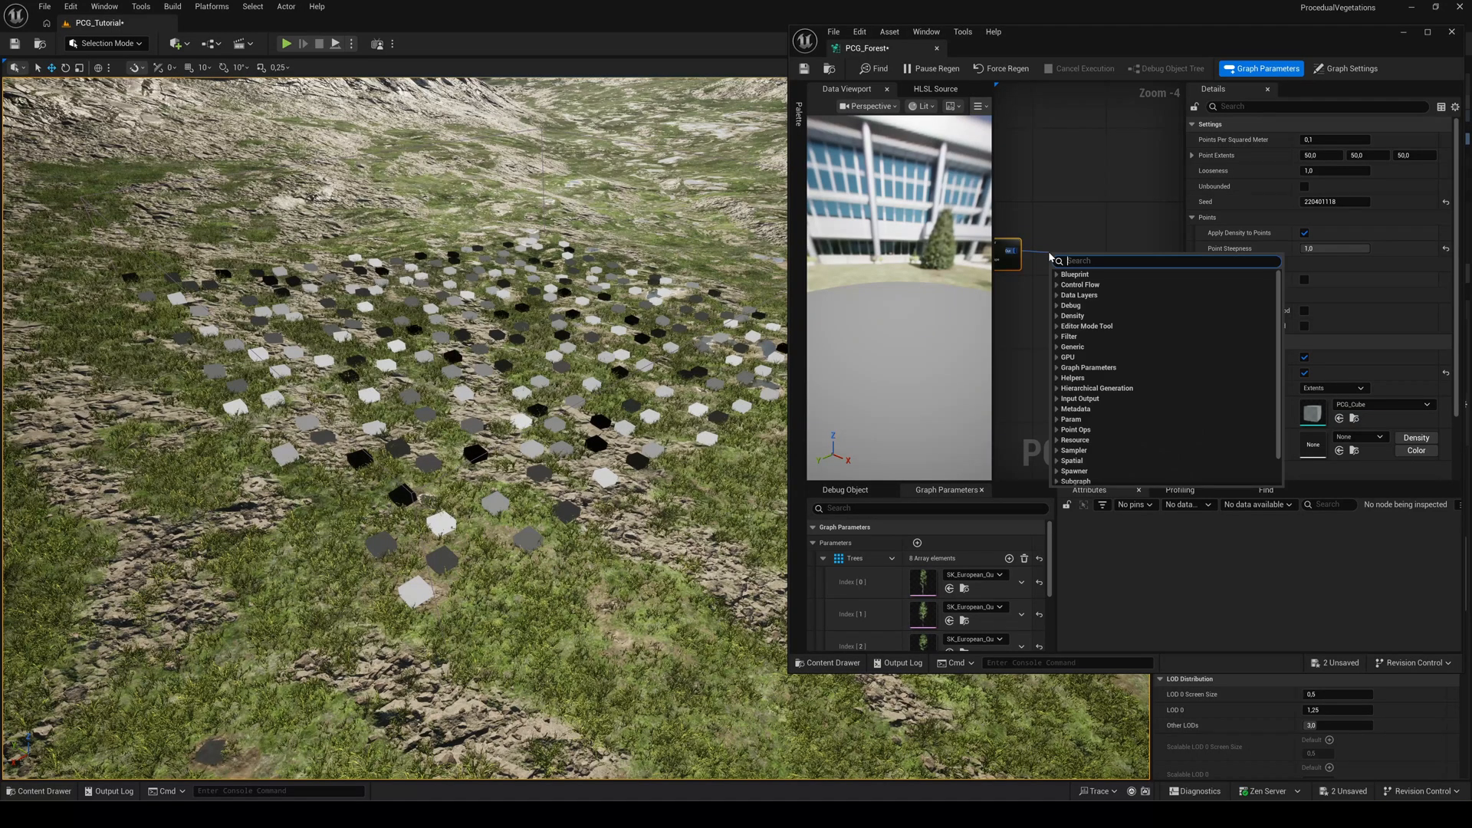
Step: Add a Transform Points node after the Surface Sampler and select it
{"action": "type", "text": "transform po"}
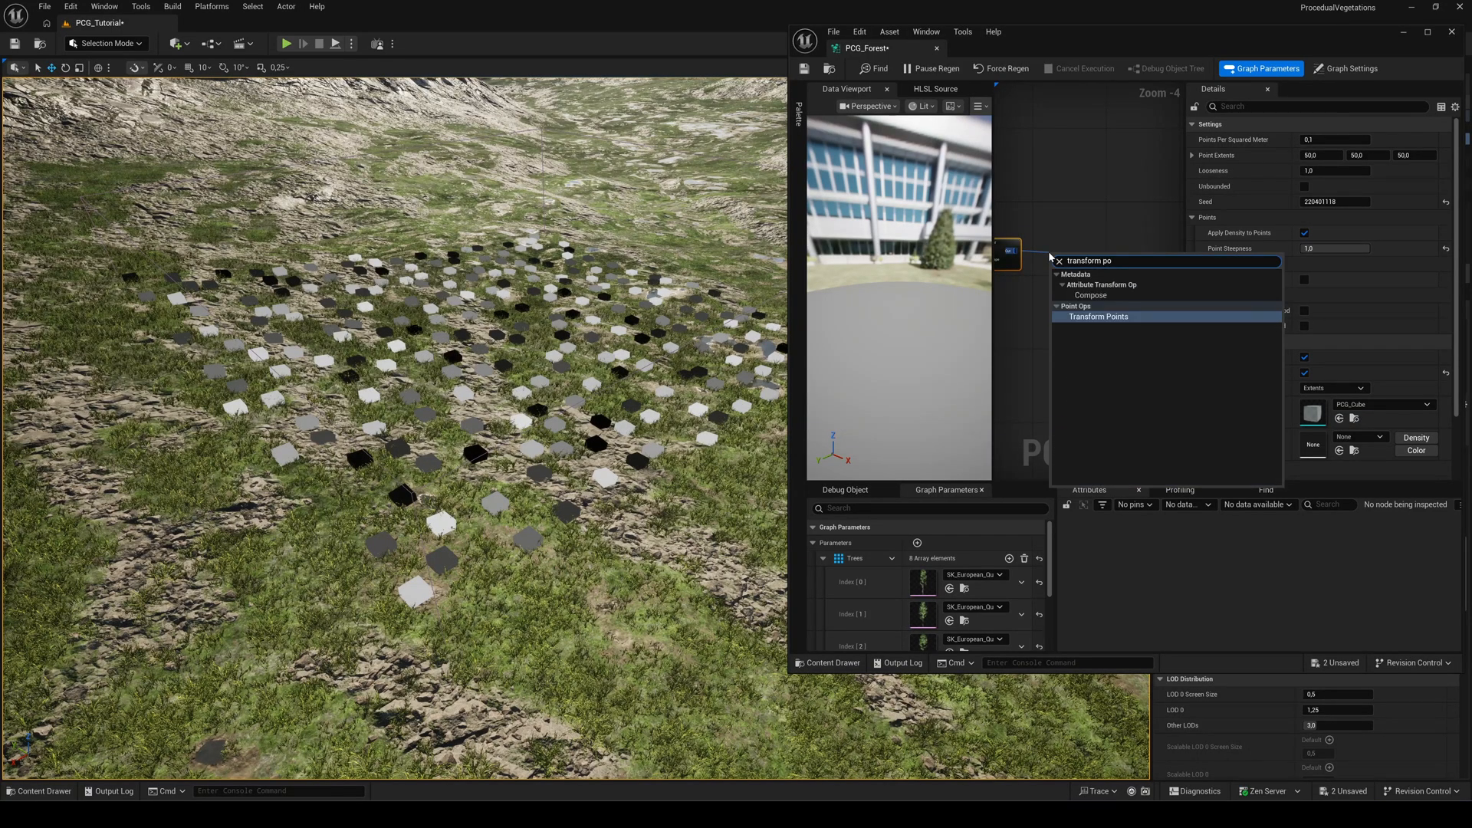
{"action": "left_click", "coordinate": [1099, 317]}
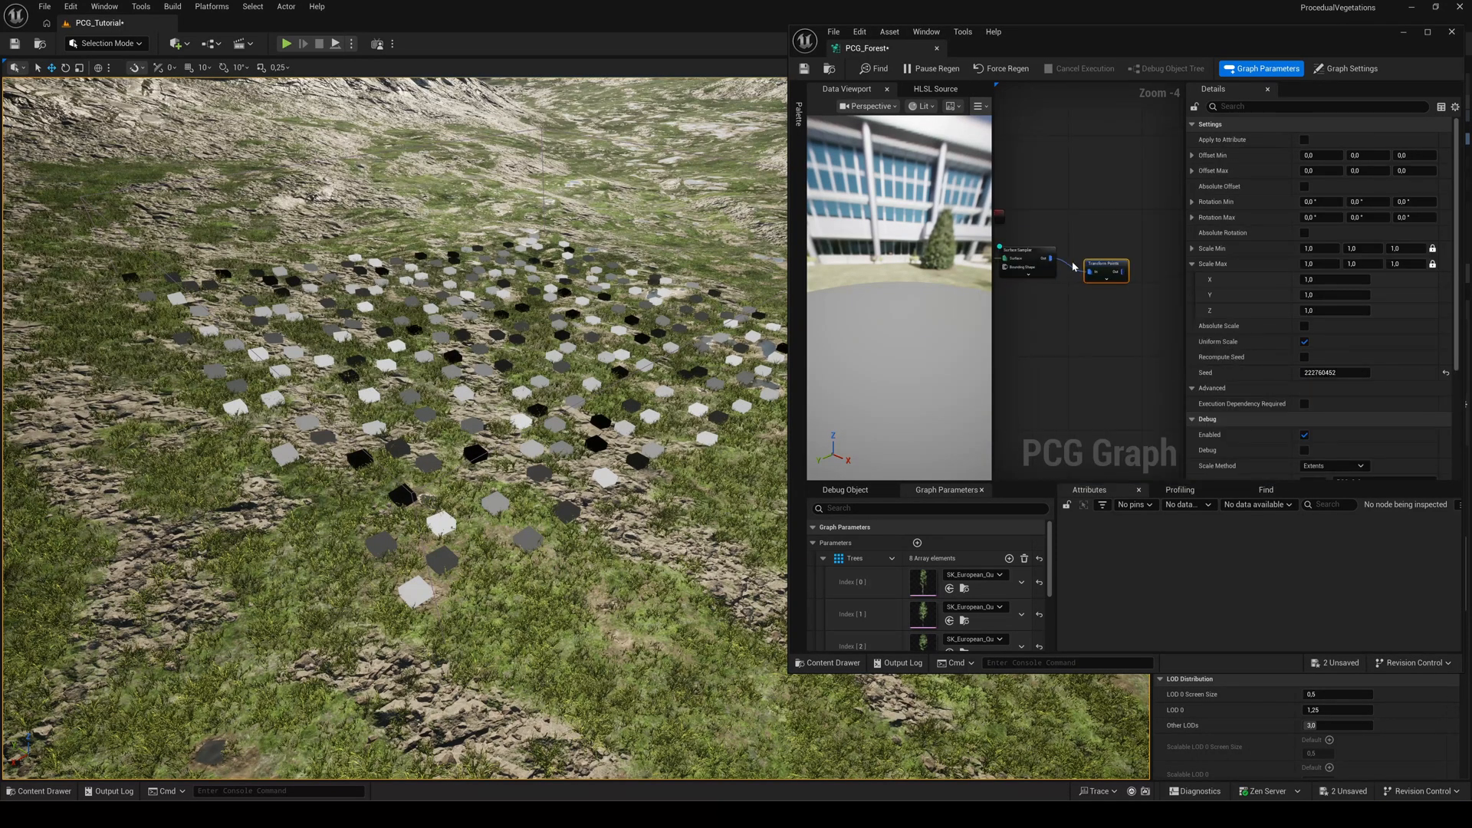
{"action": "left_click", "coordinate": [1028, 263]}
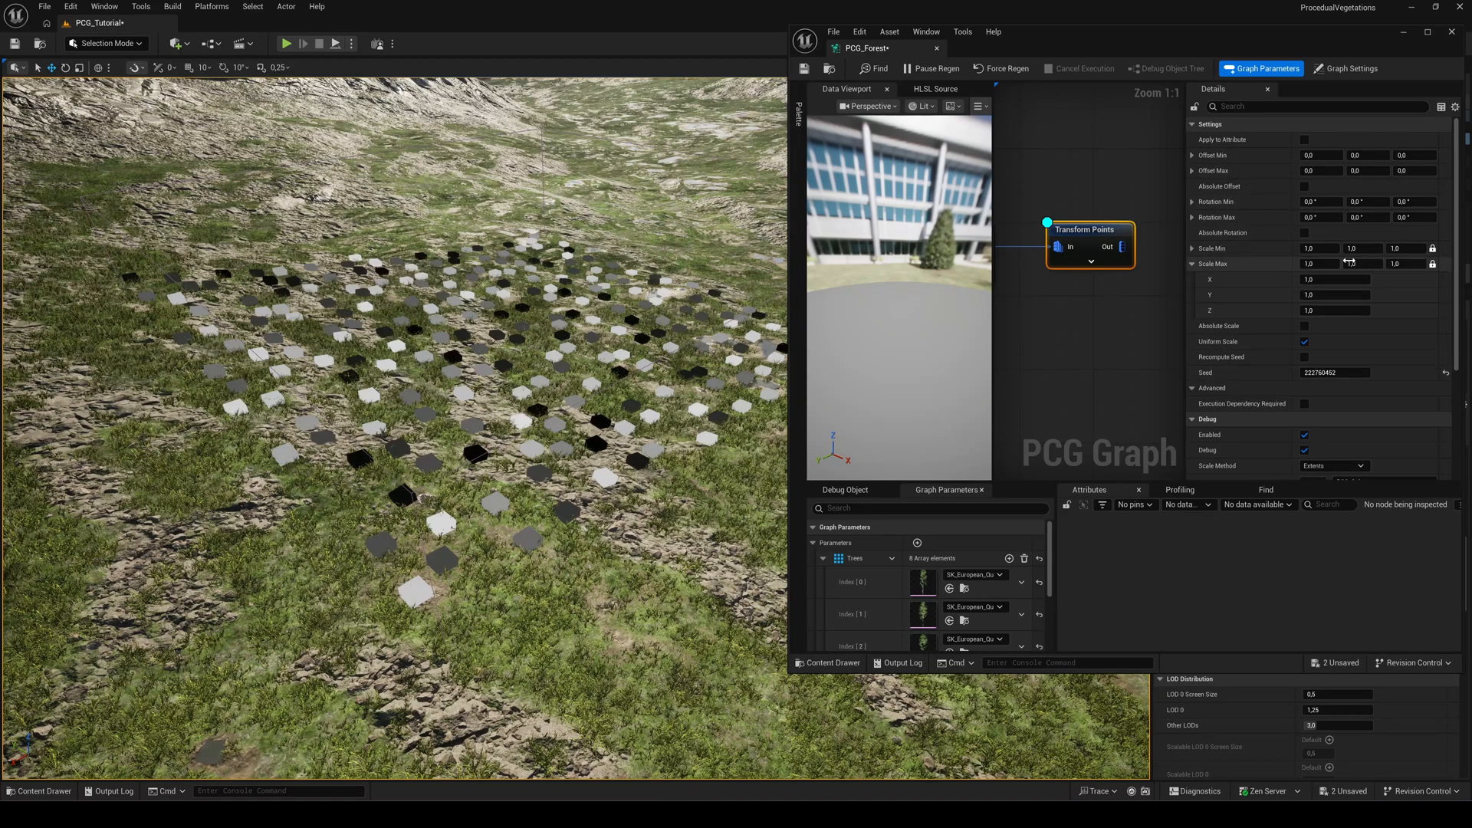
Step: Set maximum rotation to 360° and the scale range to 0.7–1.3
{"action": "left_click", "coordinate": [1418, 216]}
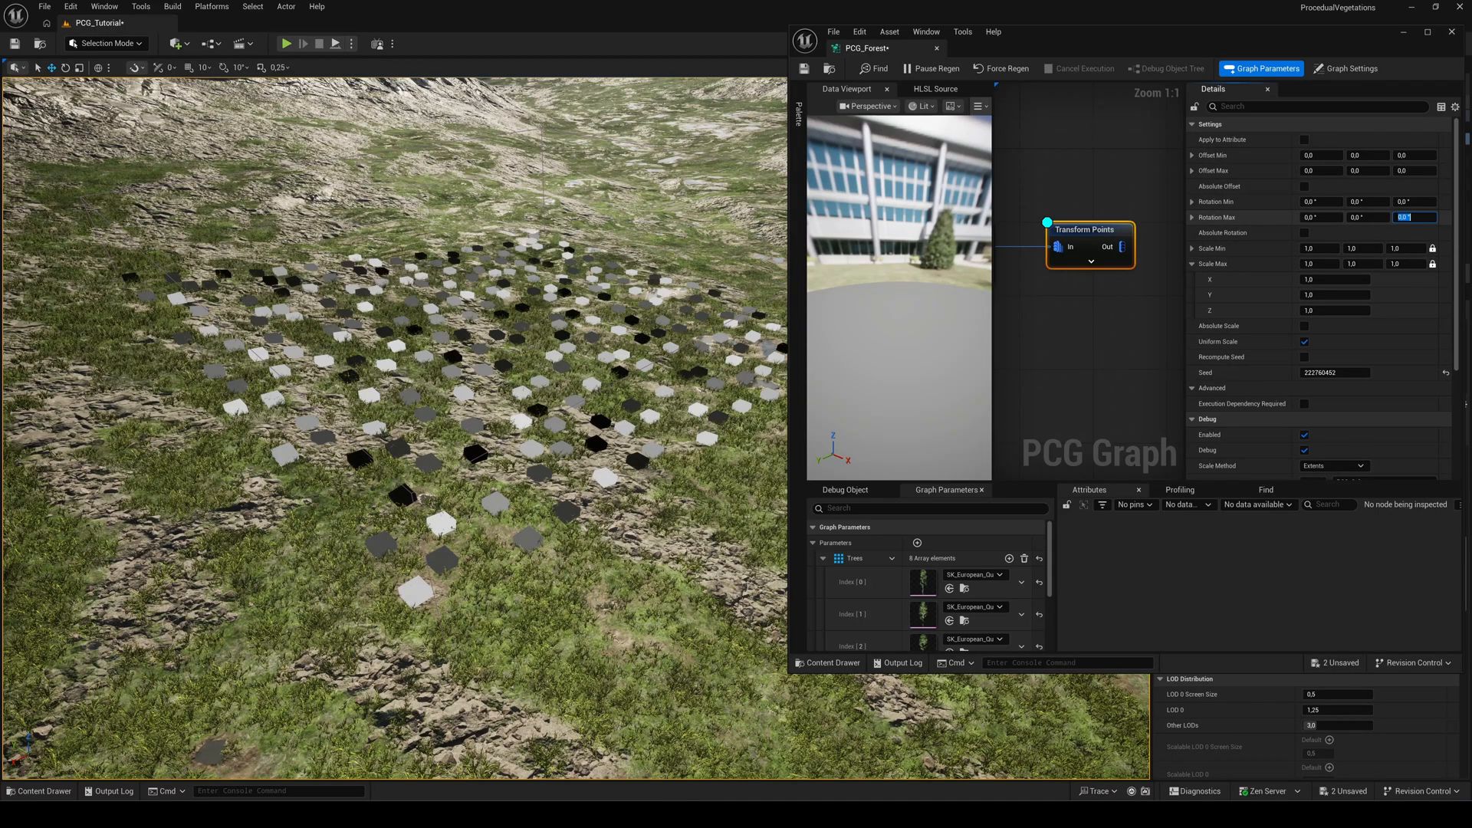
{"action": "type", "text": "360.0"}
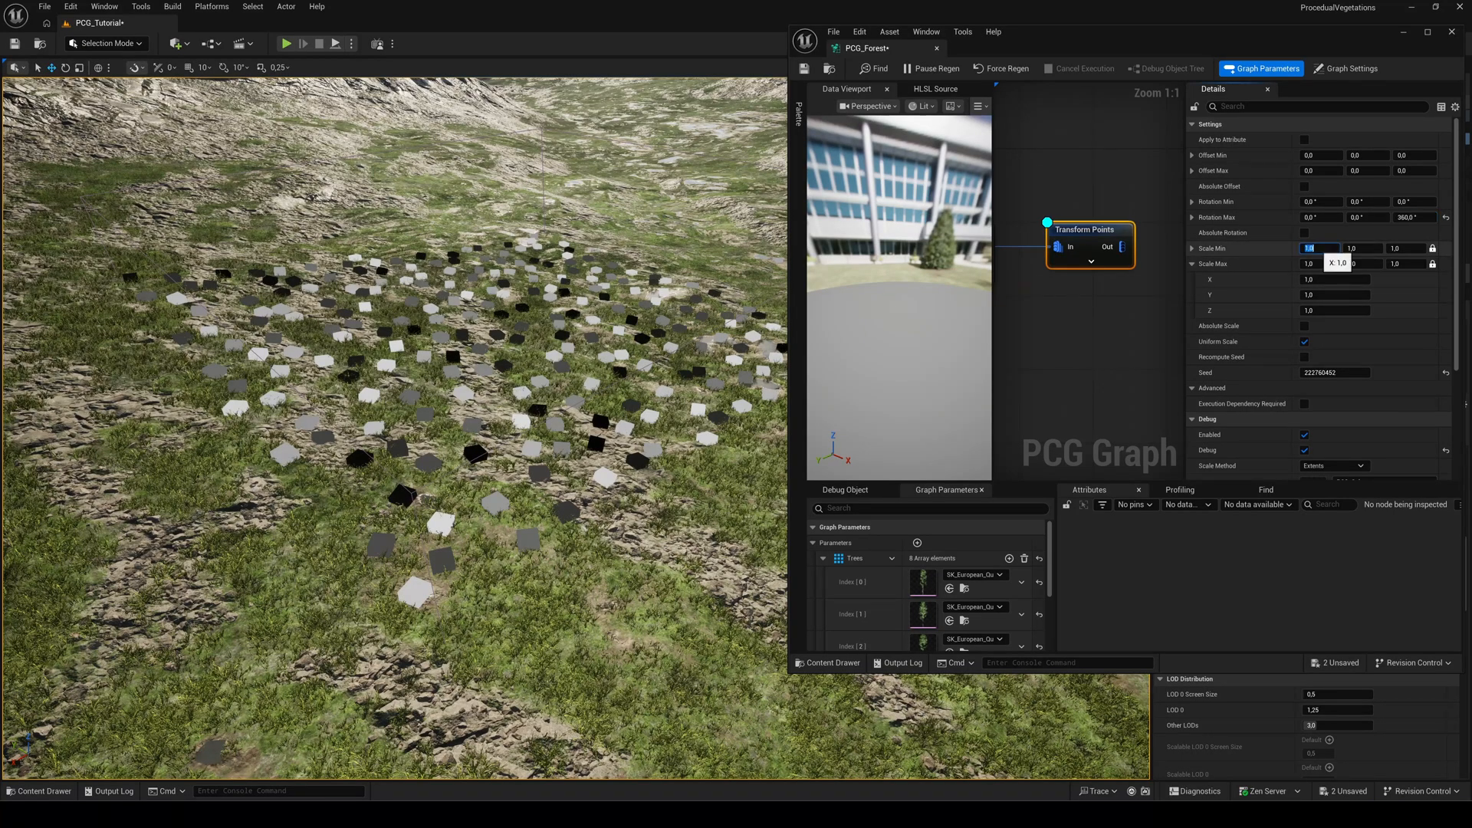
{"action": "type", "text": "0.7"}
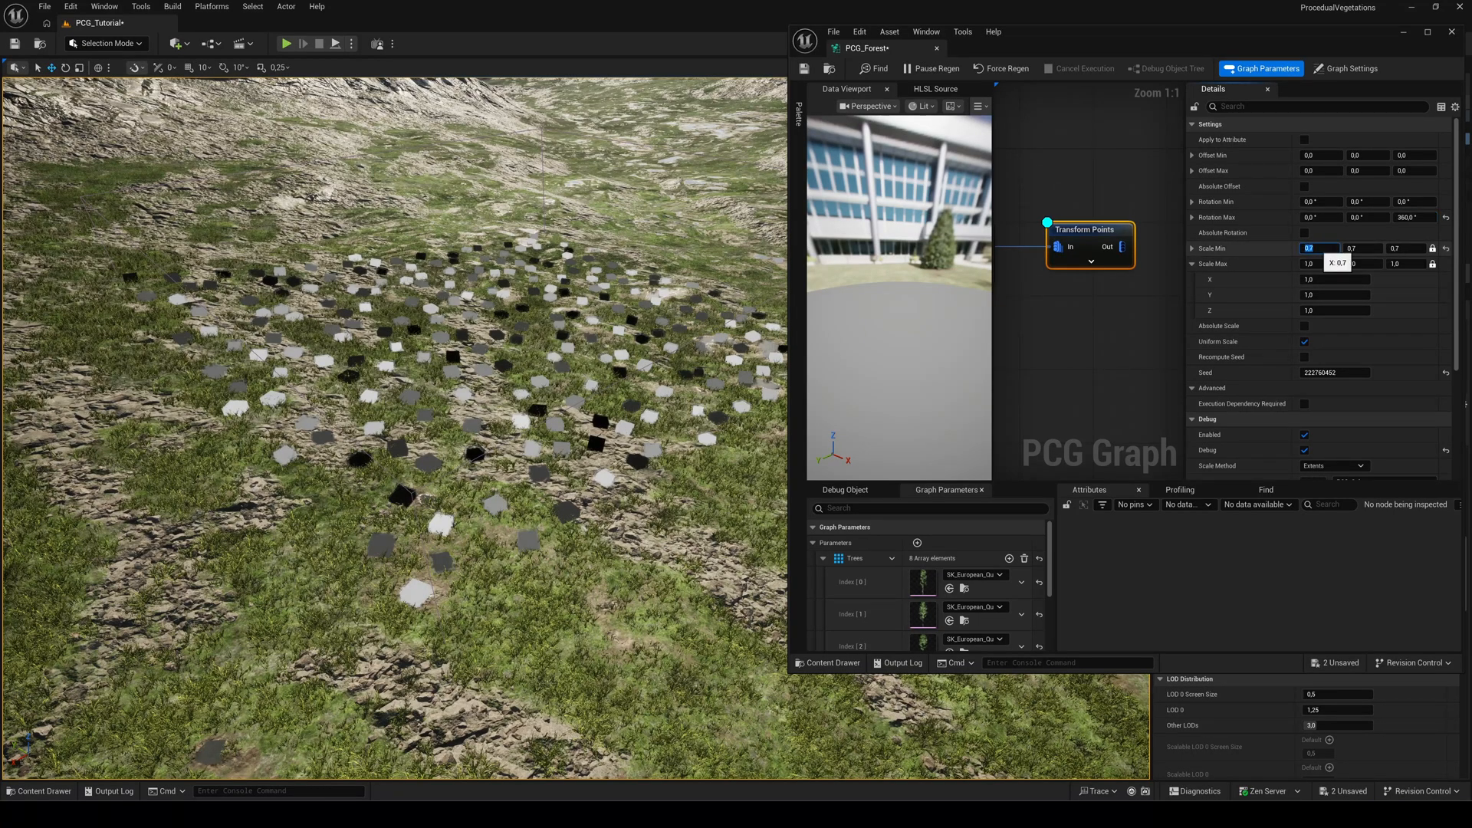
{"action": "left_click", "coordinate": [1320, 264]}
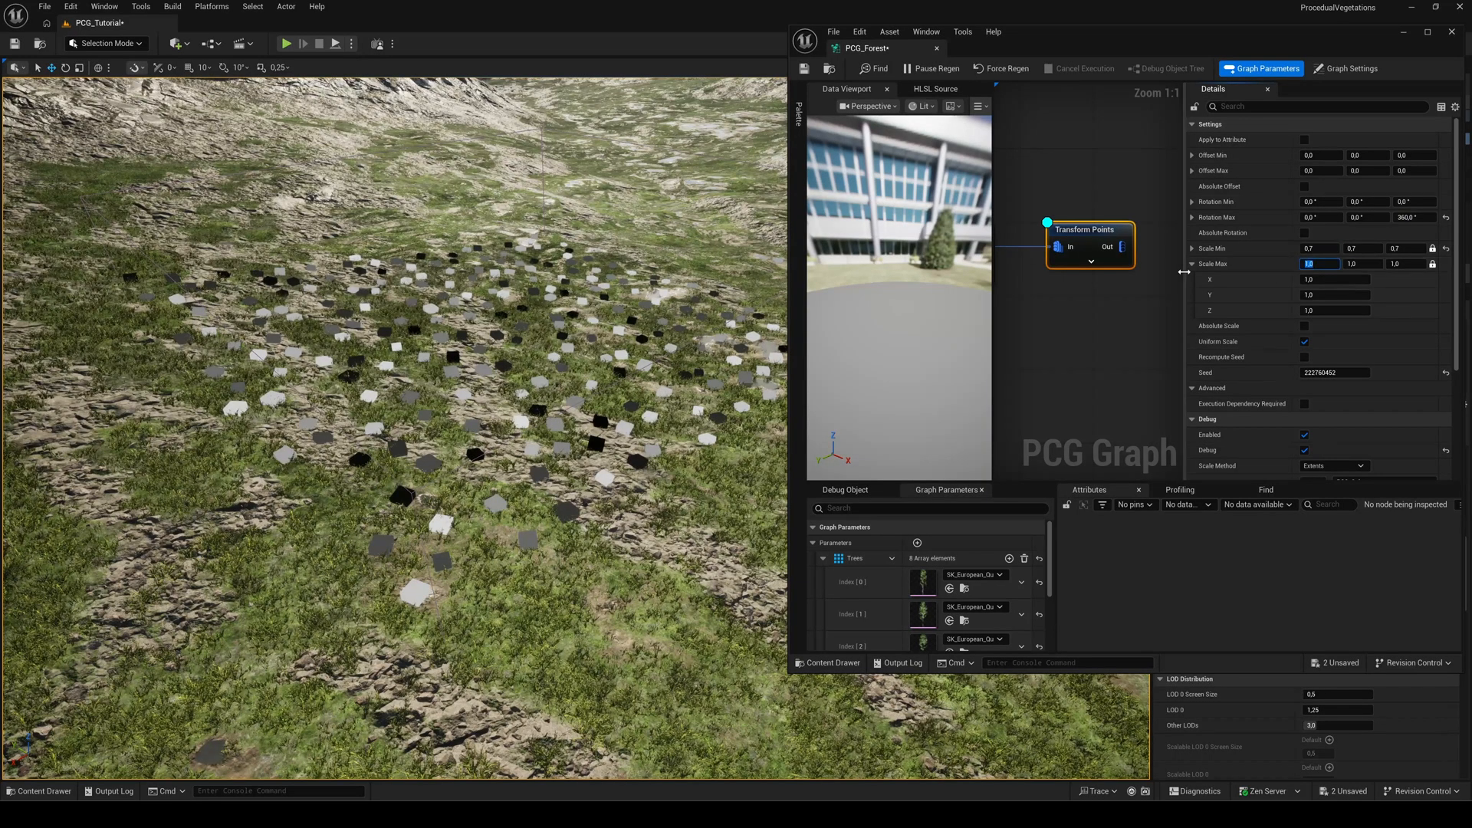
{"action": "type", "text": "1,3"}
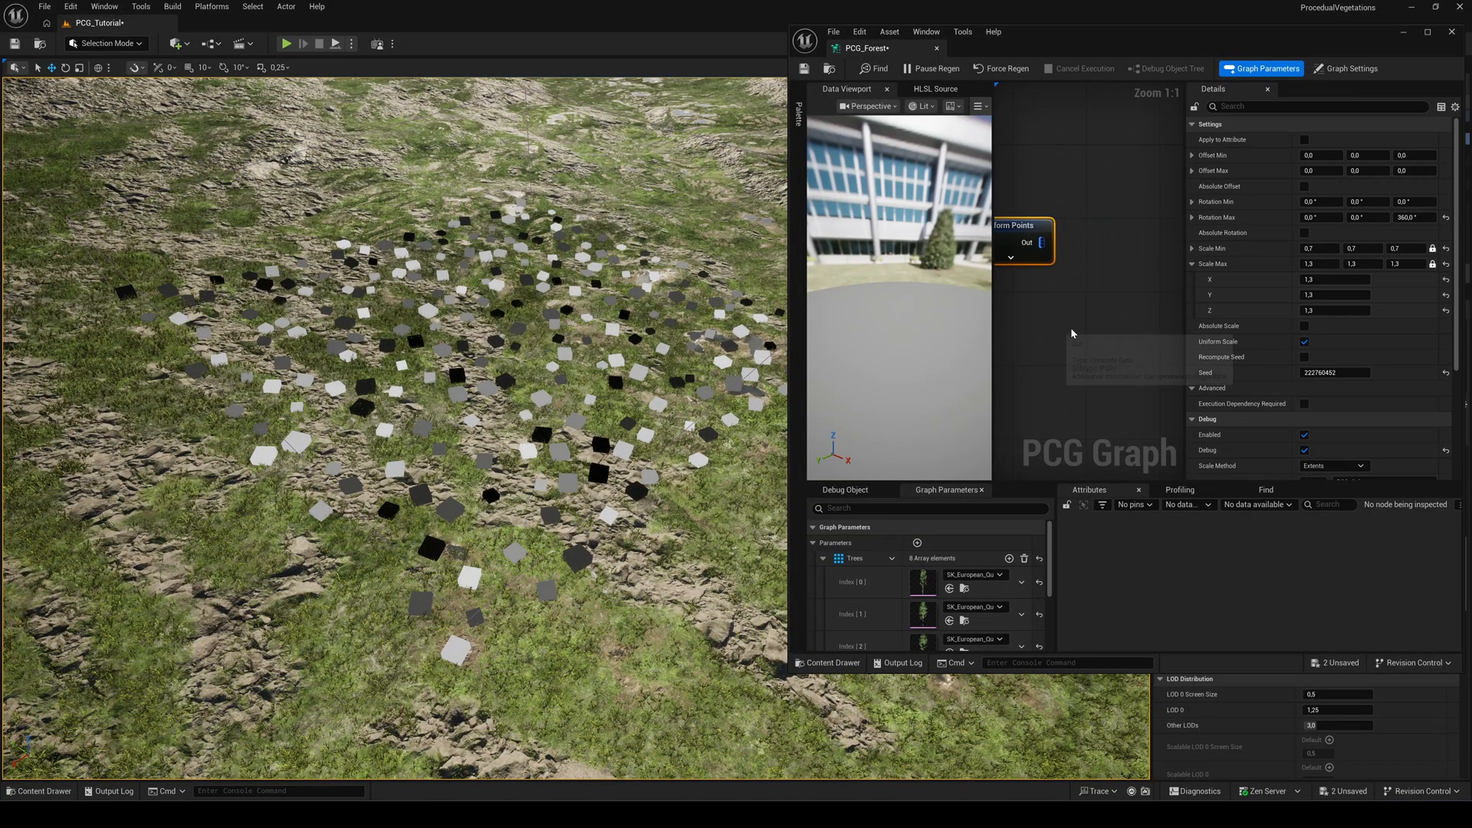
Step: Add a Density Filter node after Transform Points
{"action": "left_click", "coordinate": [1040, 242]}
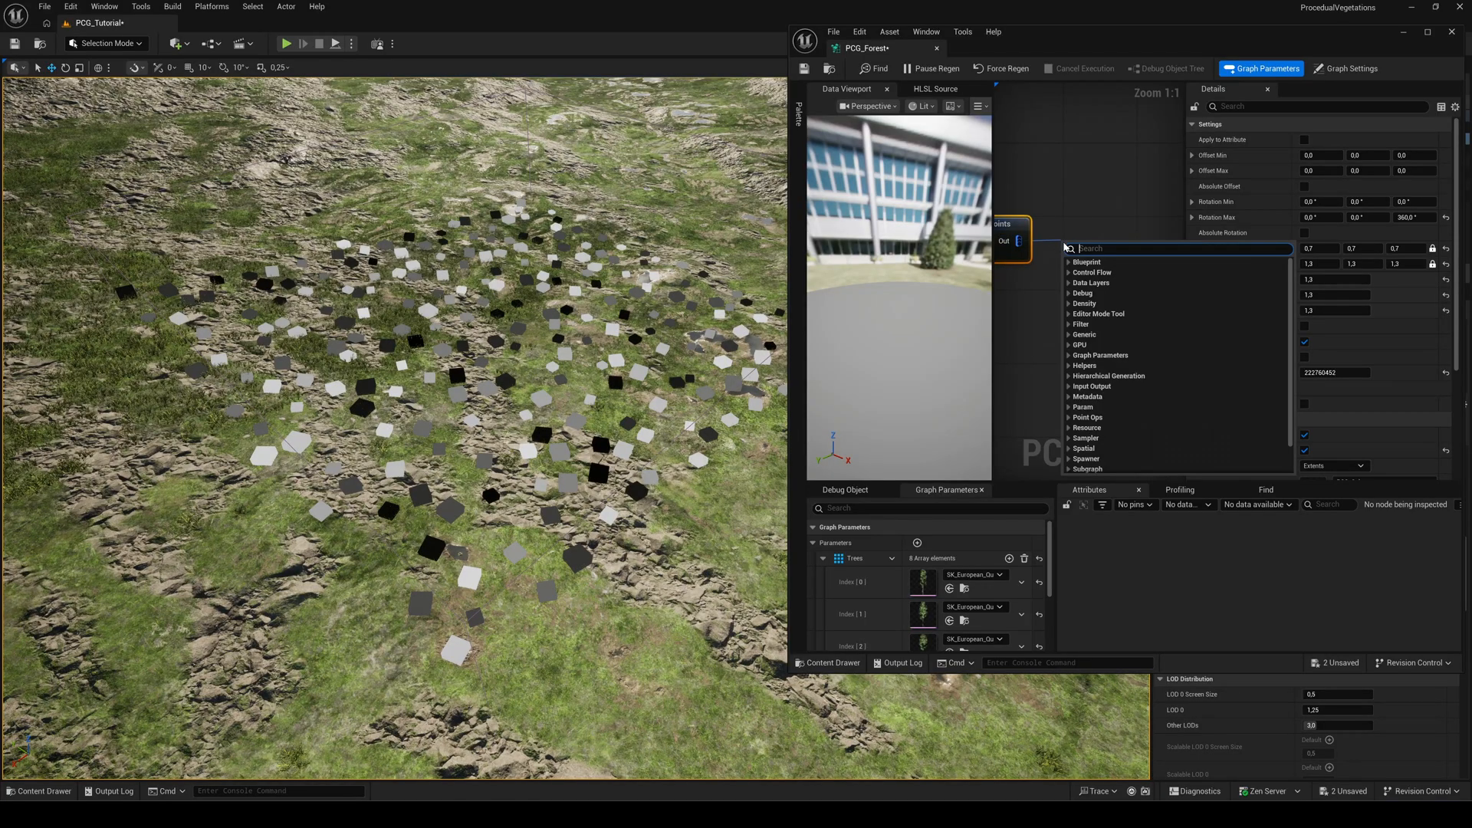
{"action": "type", "text": "filter"}
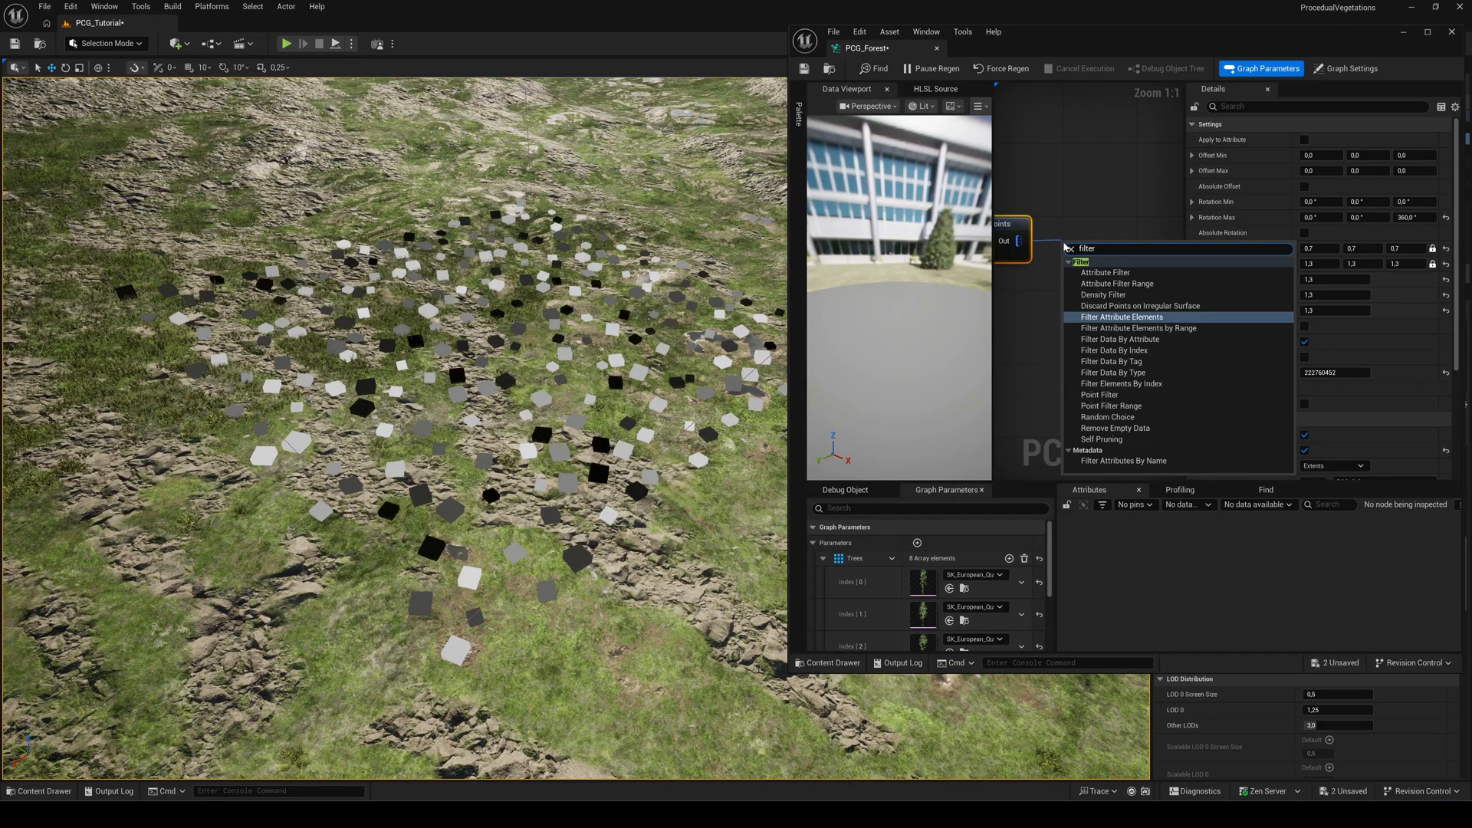
{"action": "left_click", "coordinate": [1104, 293]}
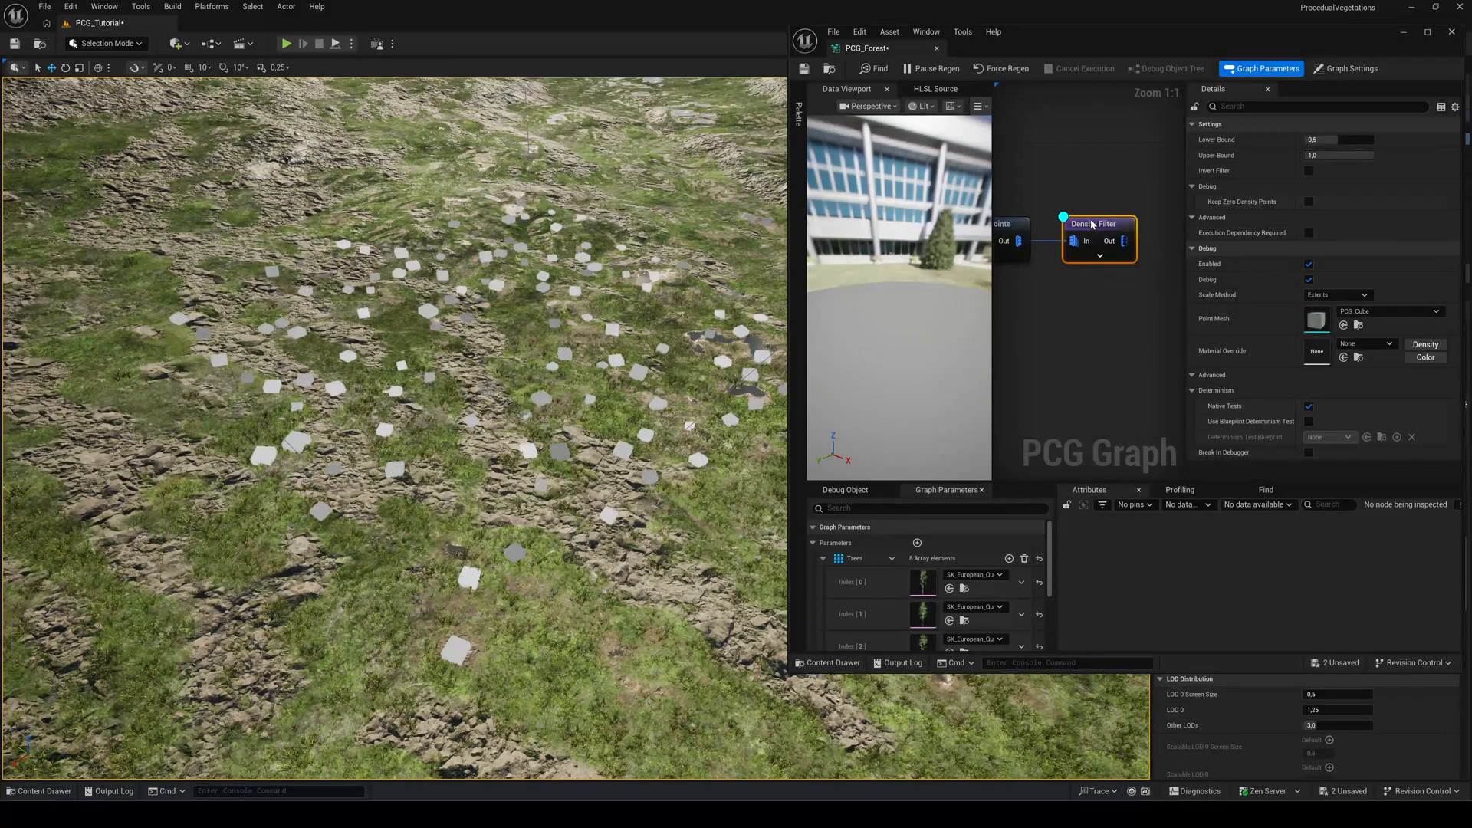
Step: Adjust the Density Filter's lower bound and set the upper bound to 0.7
{"action": "left_click_drag", "start_coordinate": [1324, 139], "coordinate": [1343, 139]}
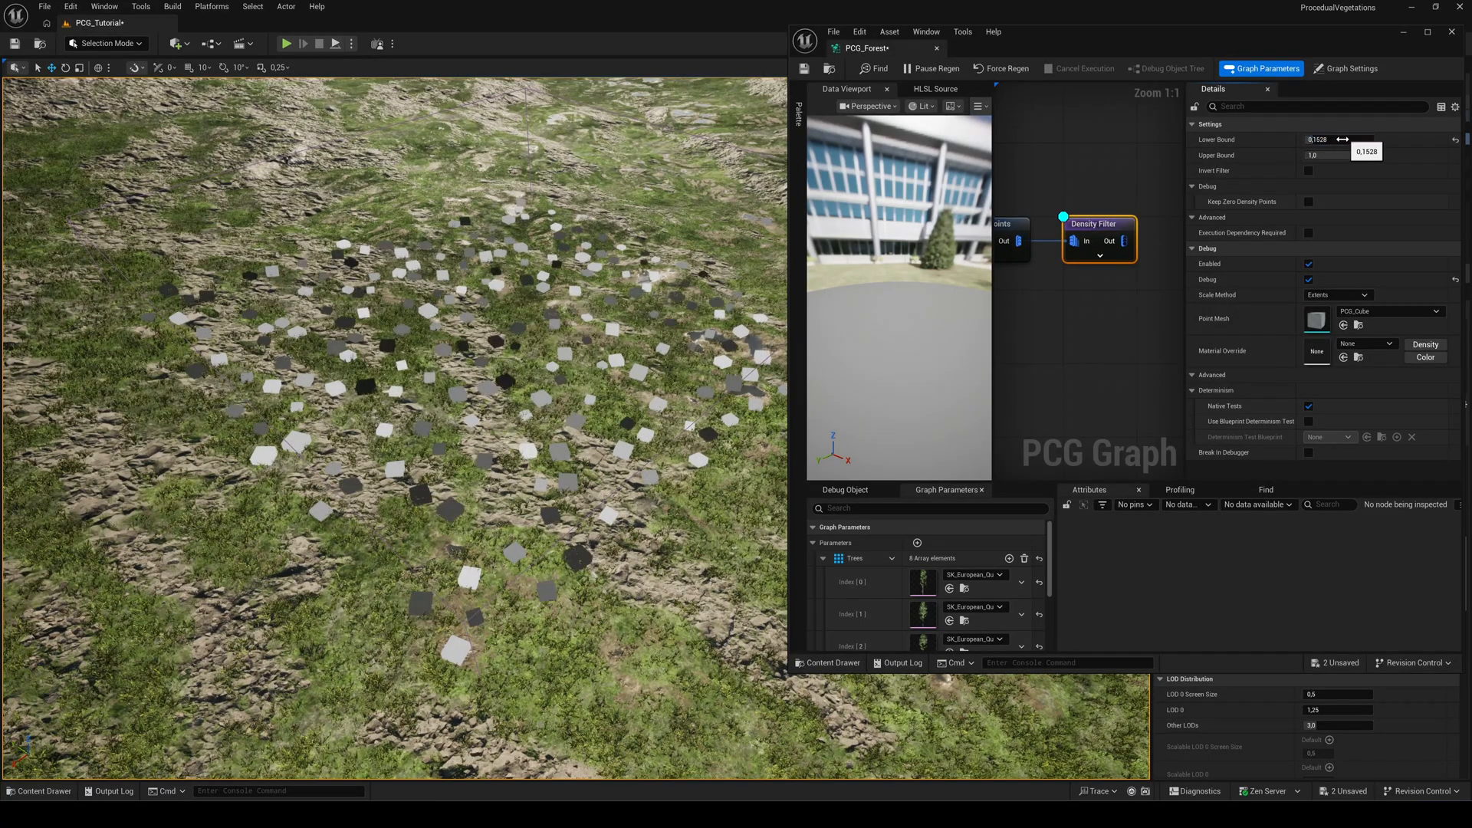
{"action": "type", "text": "0,"}
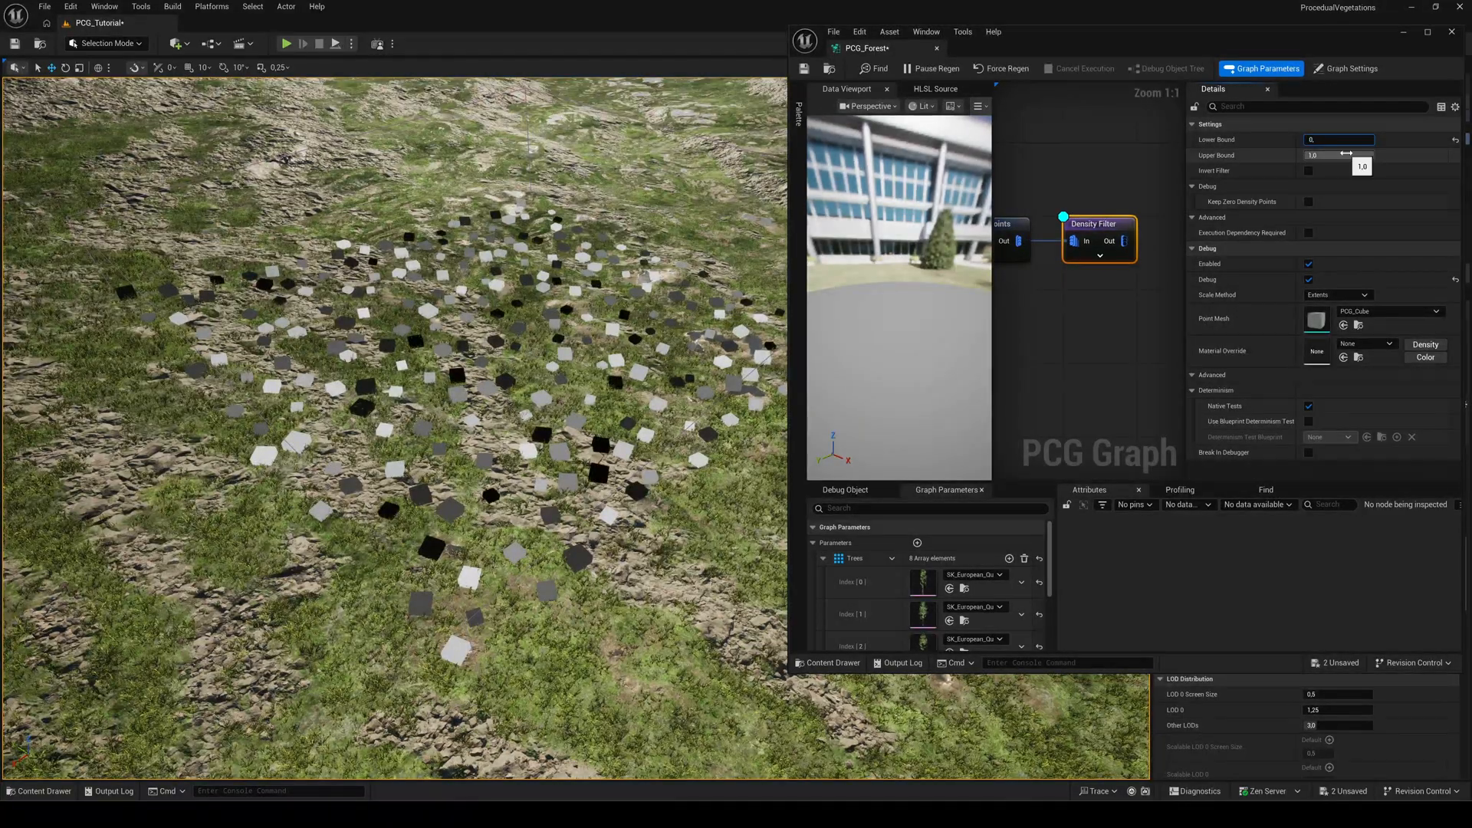
{"action": "type", "text": "0.3"}
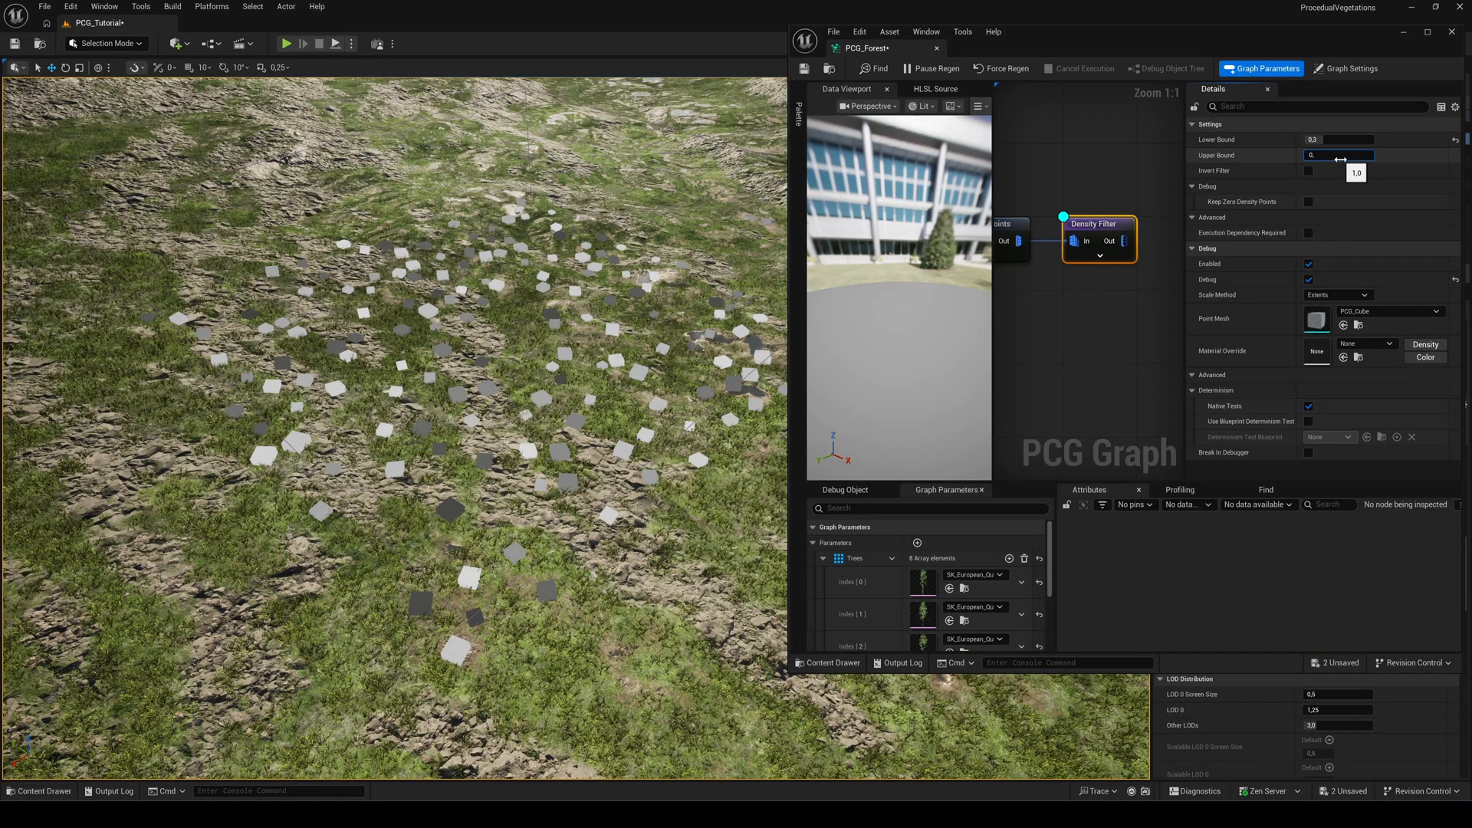
{"action": "type", "text": "0,7"}
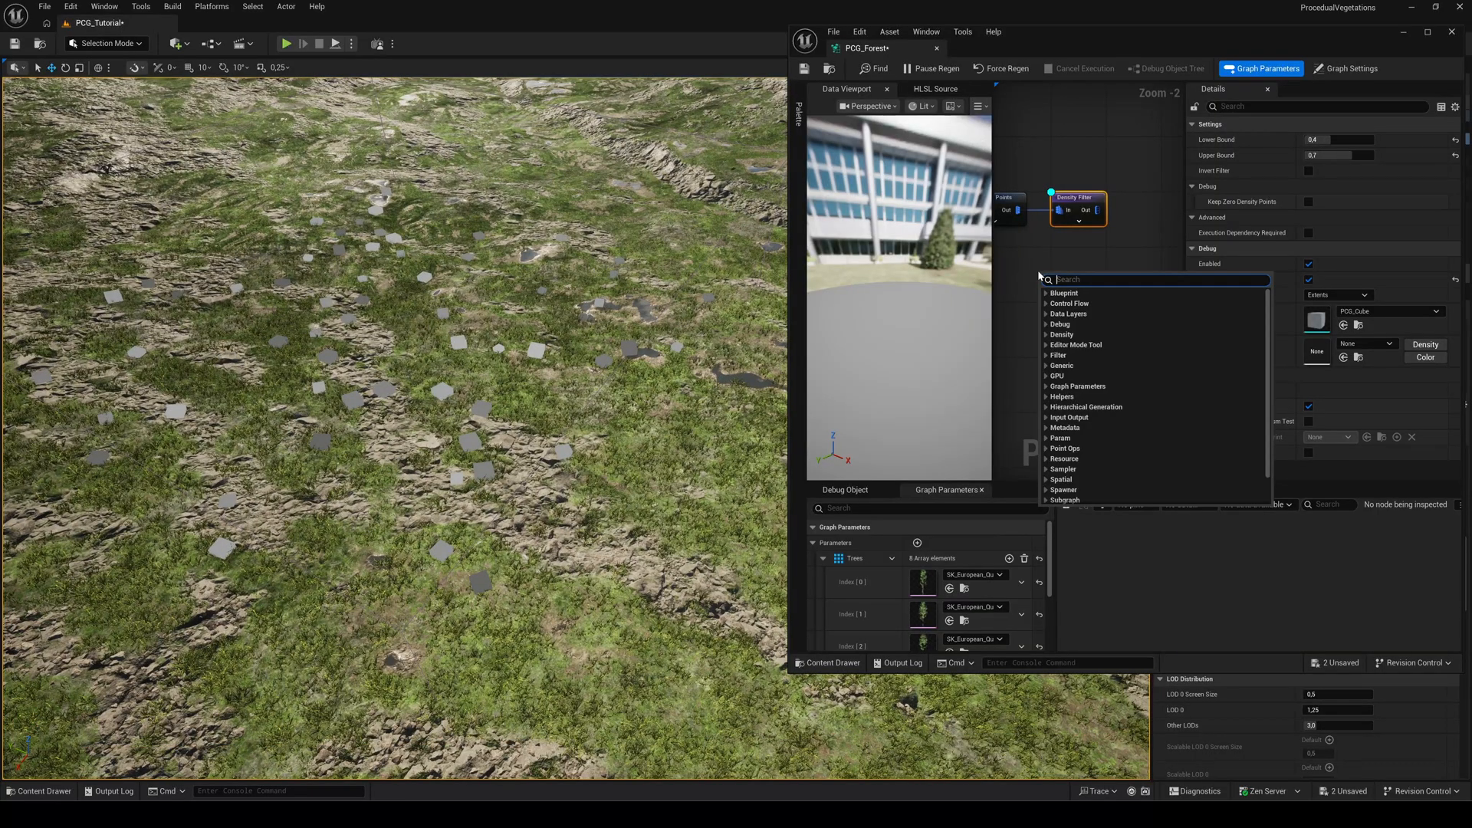
Step: Add a Get Trees parameter node and a Match And Set Attributes node fed by filtered points
{"action": "type", "text": "get graph"}
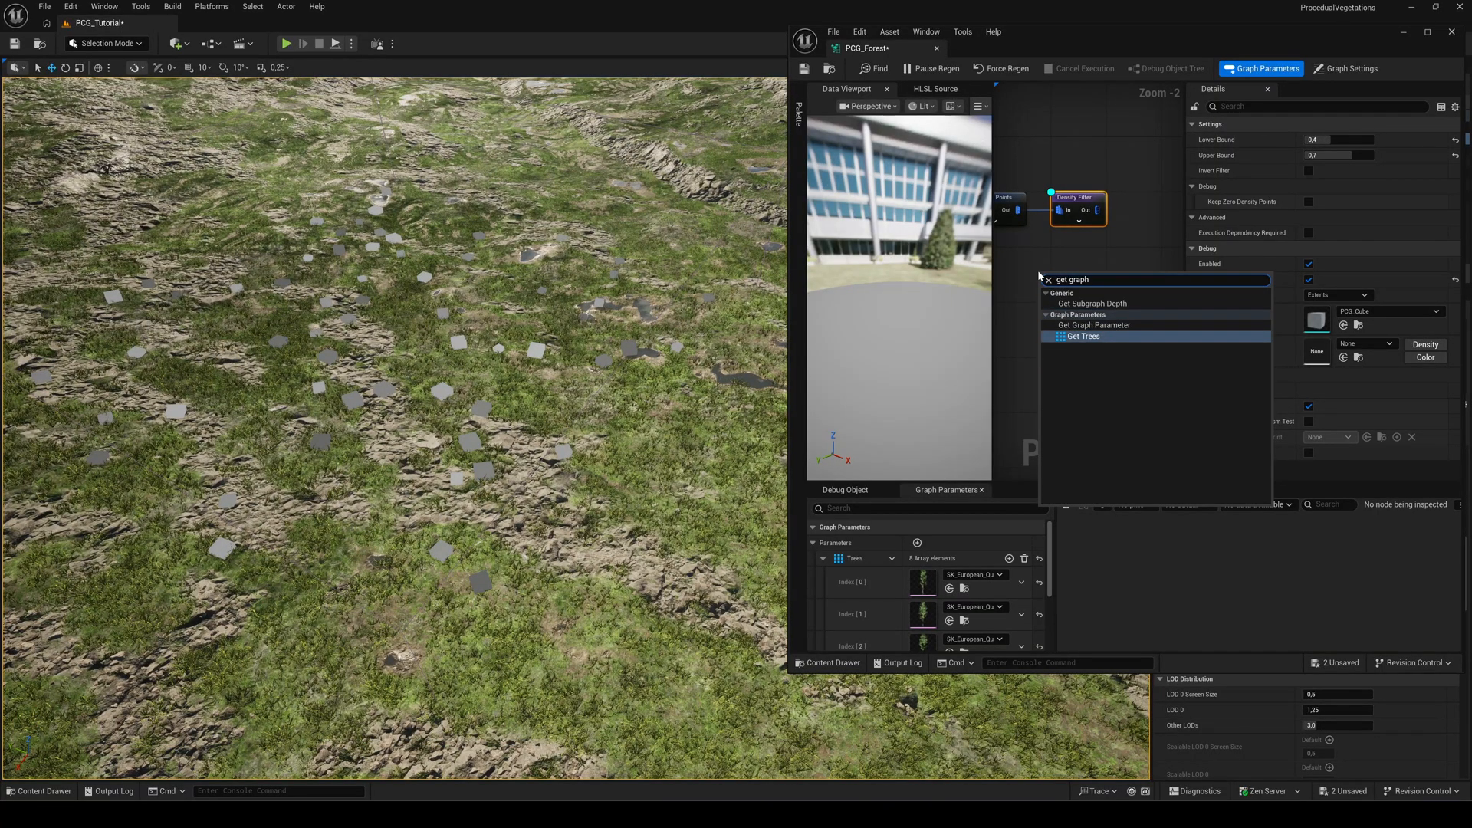
{"action": "left_click", "coordinate": [1094, 323]}
{"action": "type", "text": "match"}
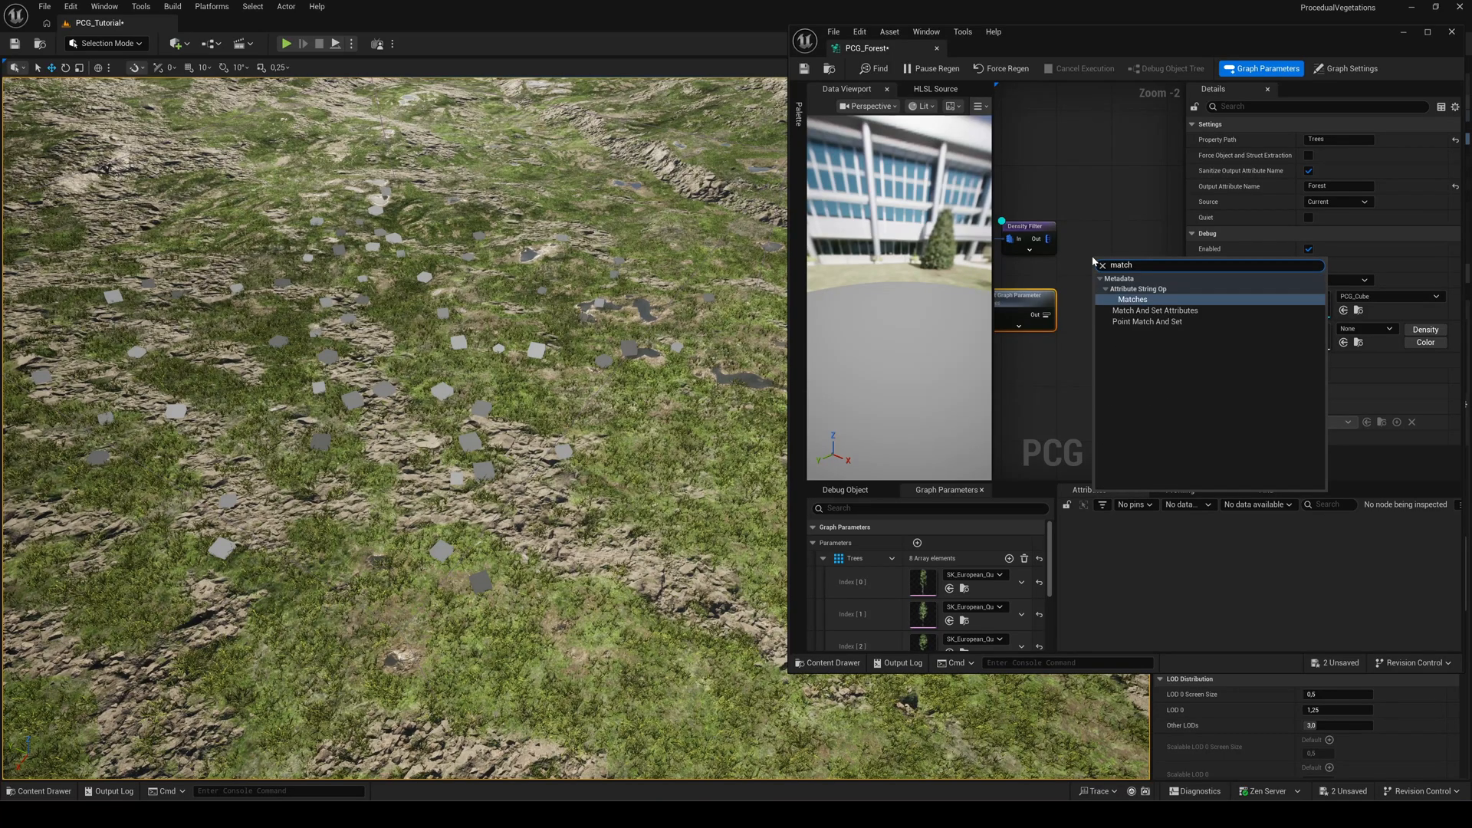
{"action": "left_click", "coordinate": [1154, 310]}
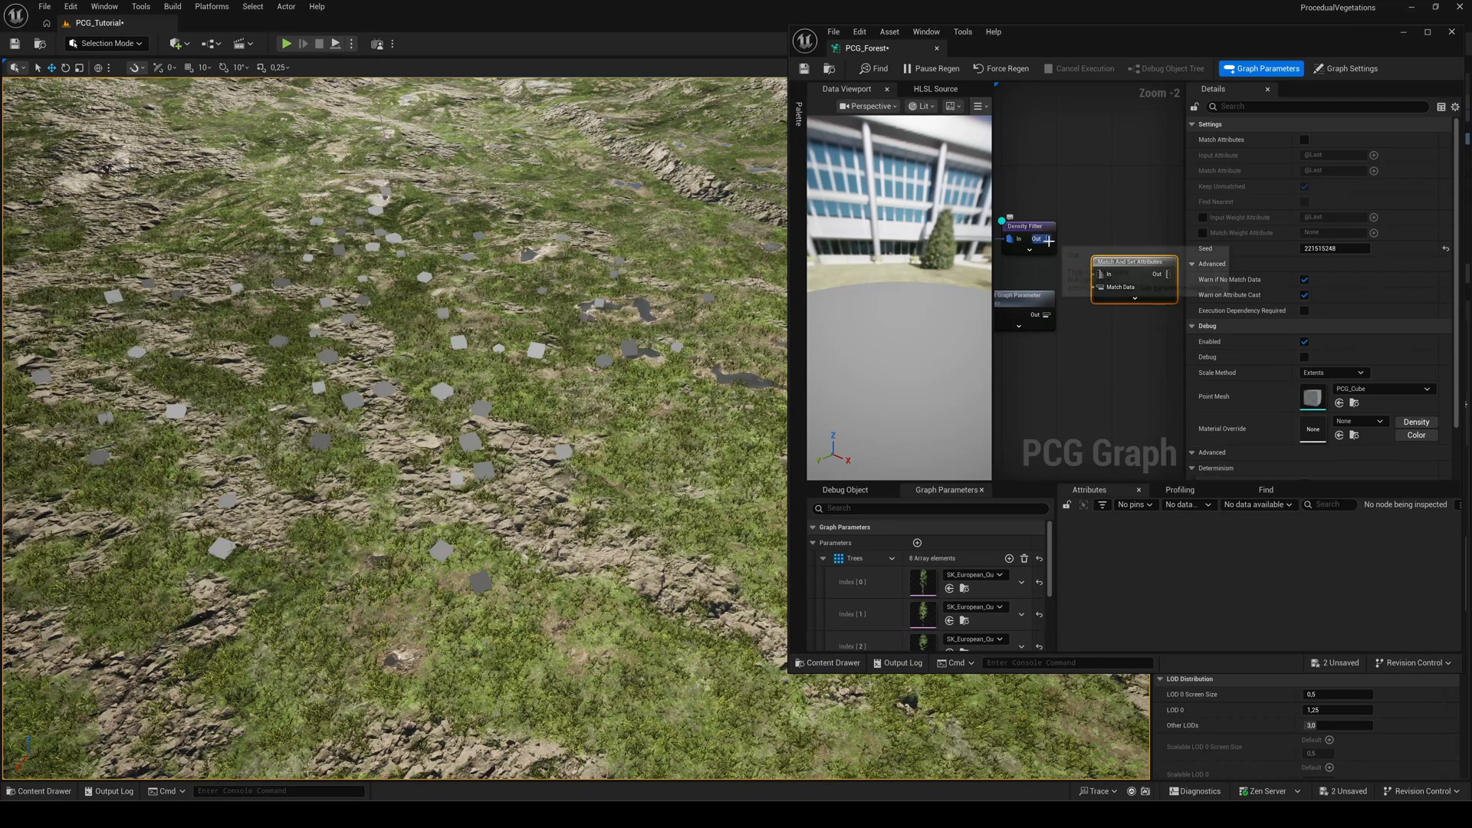
{"action": "left_click_drag", "start_coordinate": [1044, 238], "coordinate": [1103, 286]}
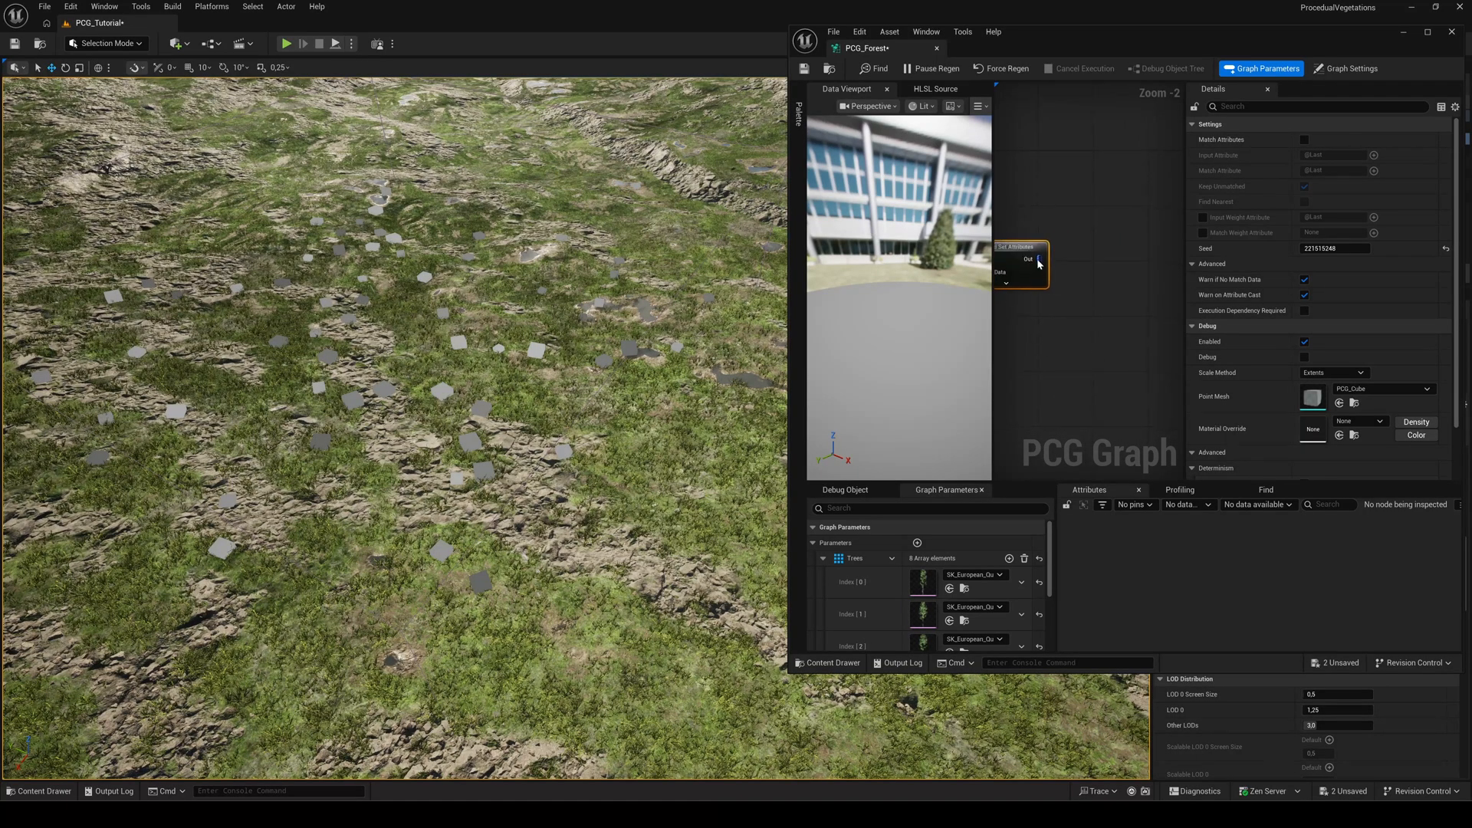
Step: Add an Instanced Skinned Mesh Spawner using Forest as its mesh attribute
{"action": "type", "text": "instan"}
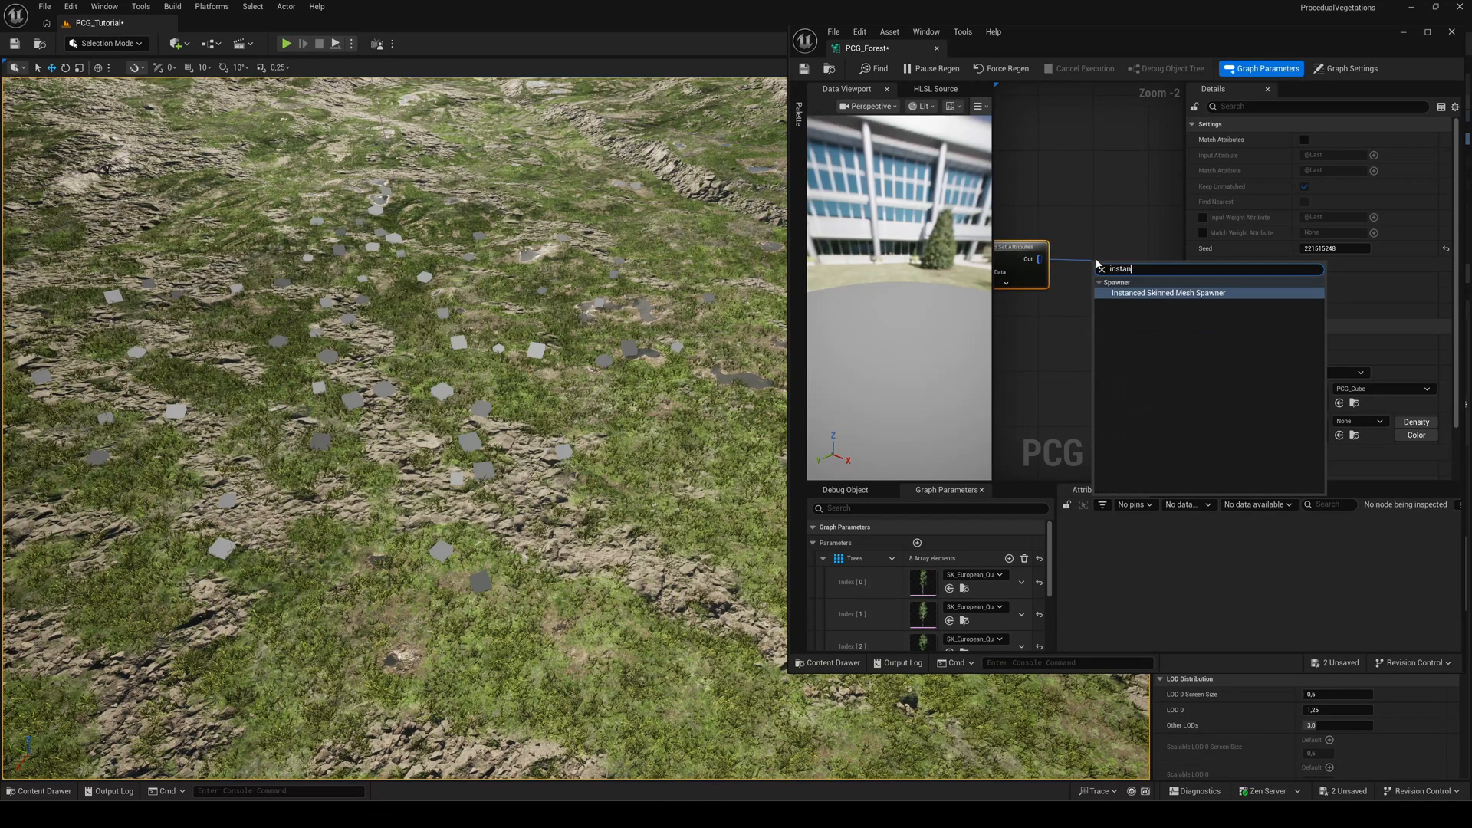
{"action": "left_click", "coordinate": [1167, 293]}
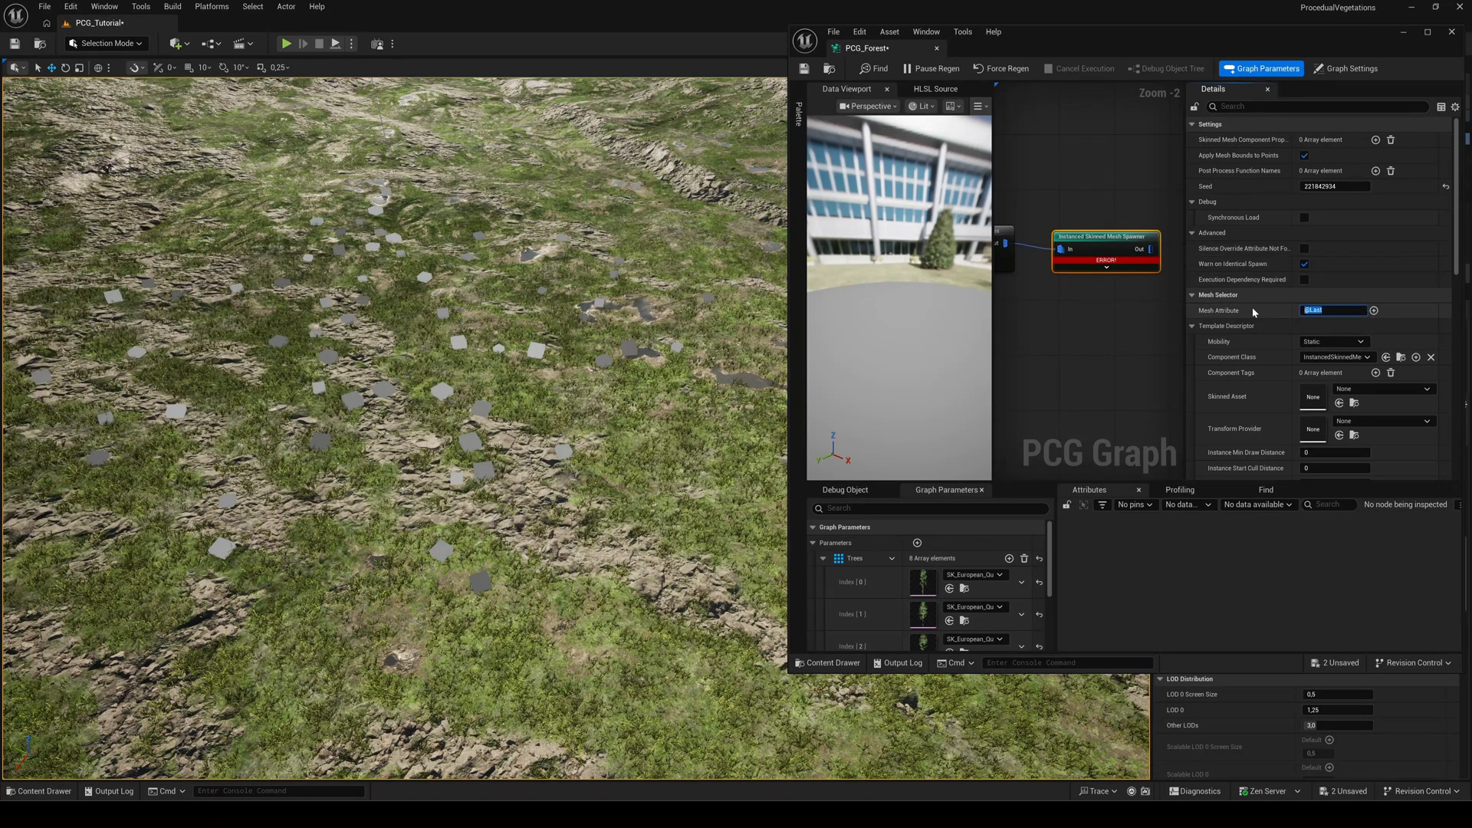
{"action": "type", "text": "Forest"}
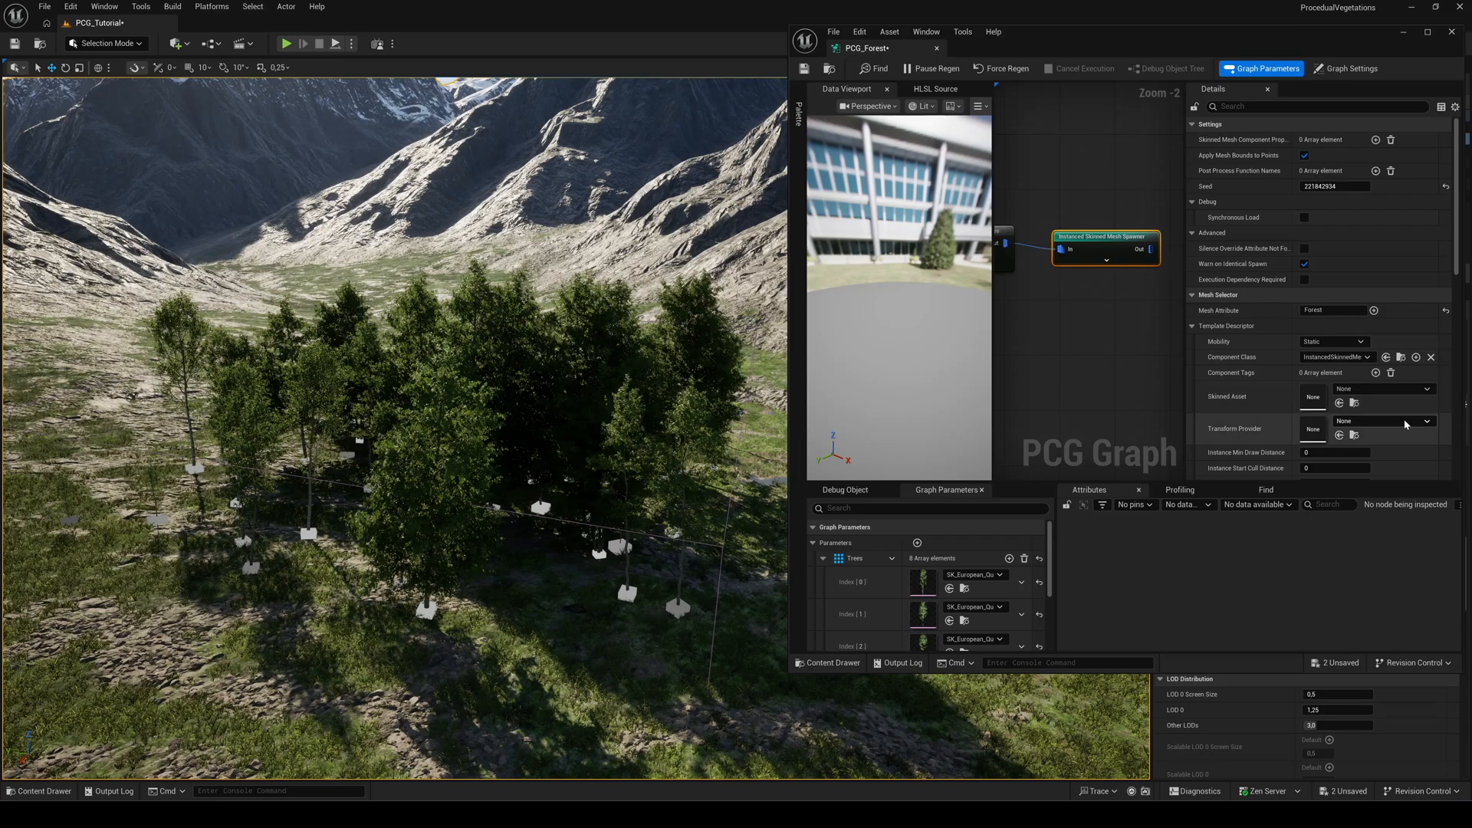
{"action": "left_click", "coordinate": [1380, 421]}
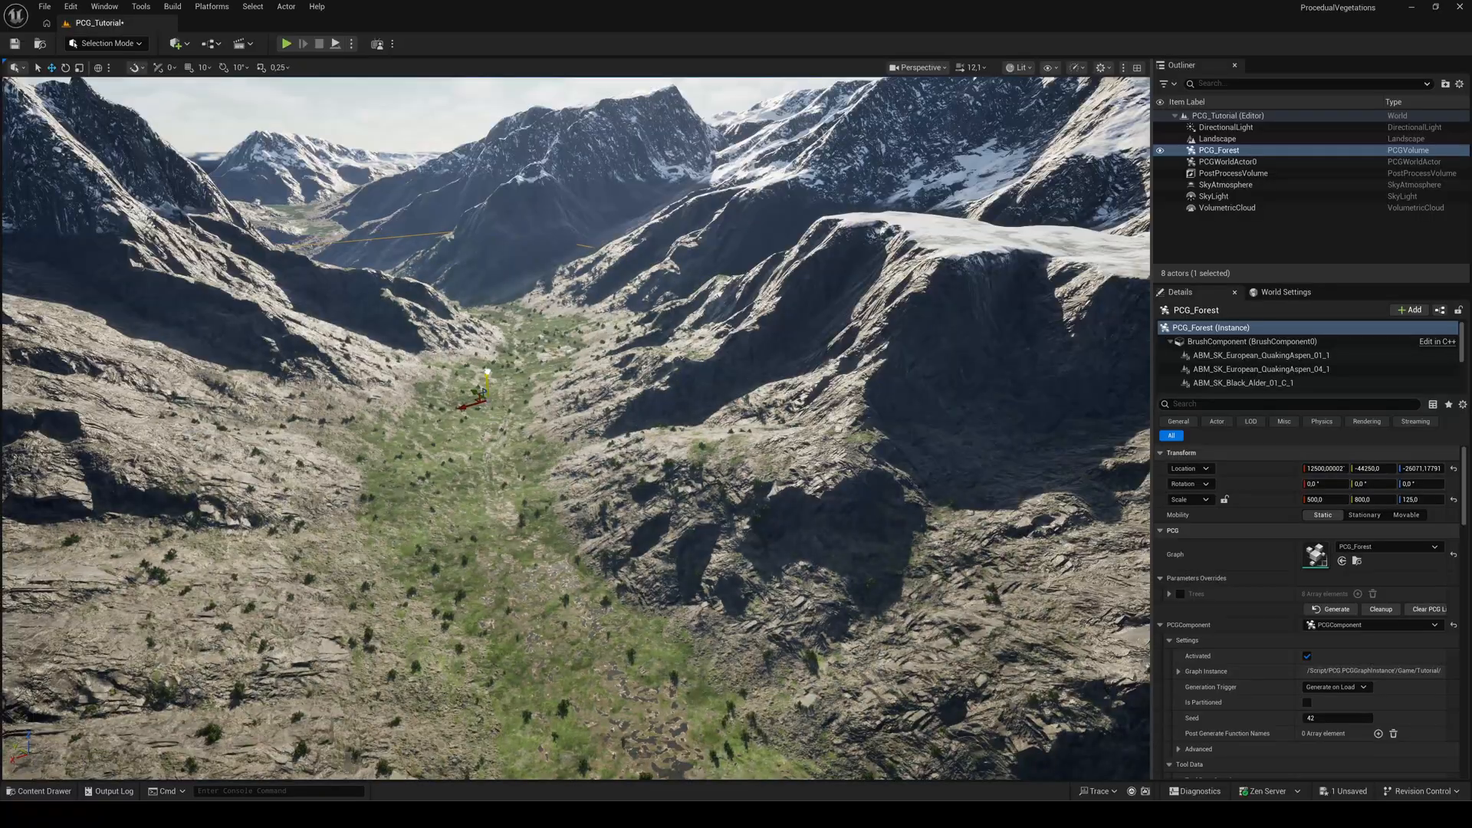
Step: Scale the PCG_Forest volume to about 500, 800, 125 and regenerate the forest
{"action": "left_click", "coordinate": [1335, 609]}
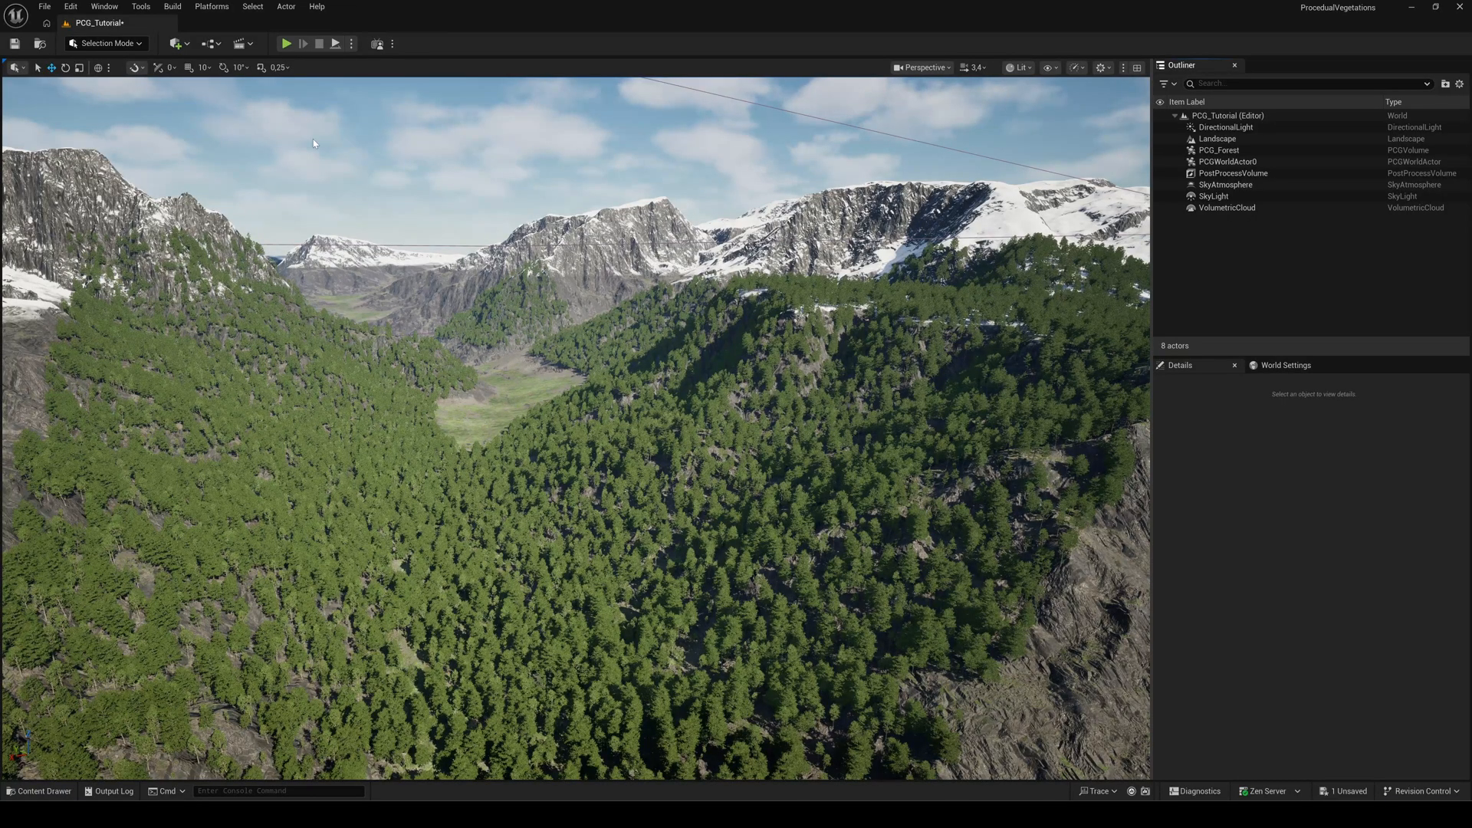
Step: Place a Plane across the valley floor and assign it a water material from search
{"action": "left_click", "coordinate": [174, 43]}
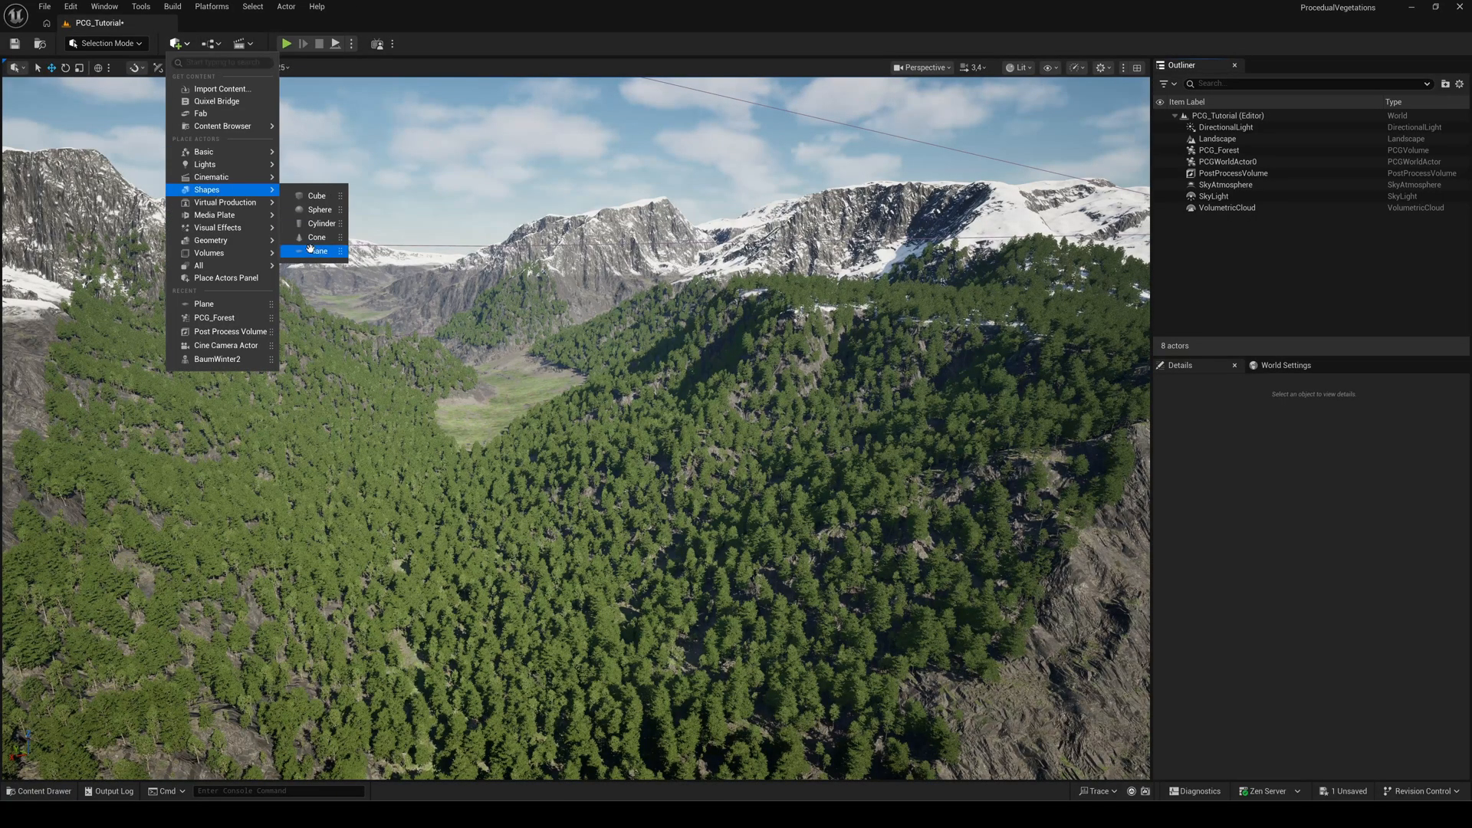
{"action": "left_click", "coordinate": [318, 250]}
{"action": "type", "text": "2500"}
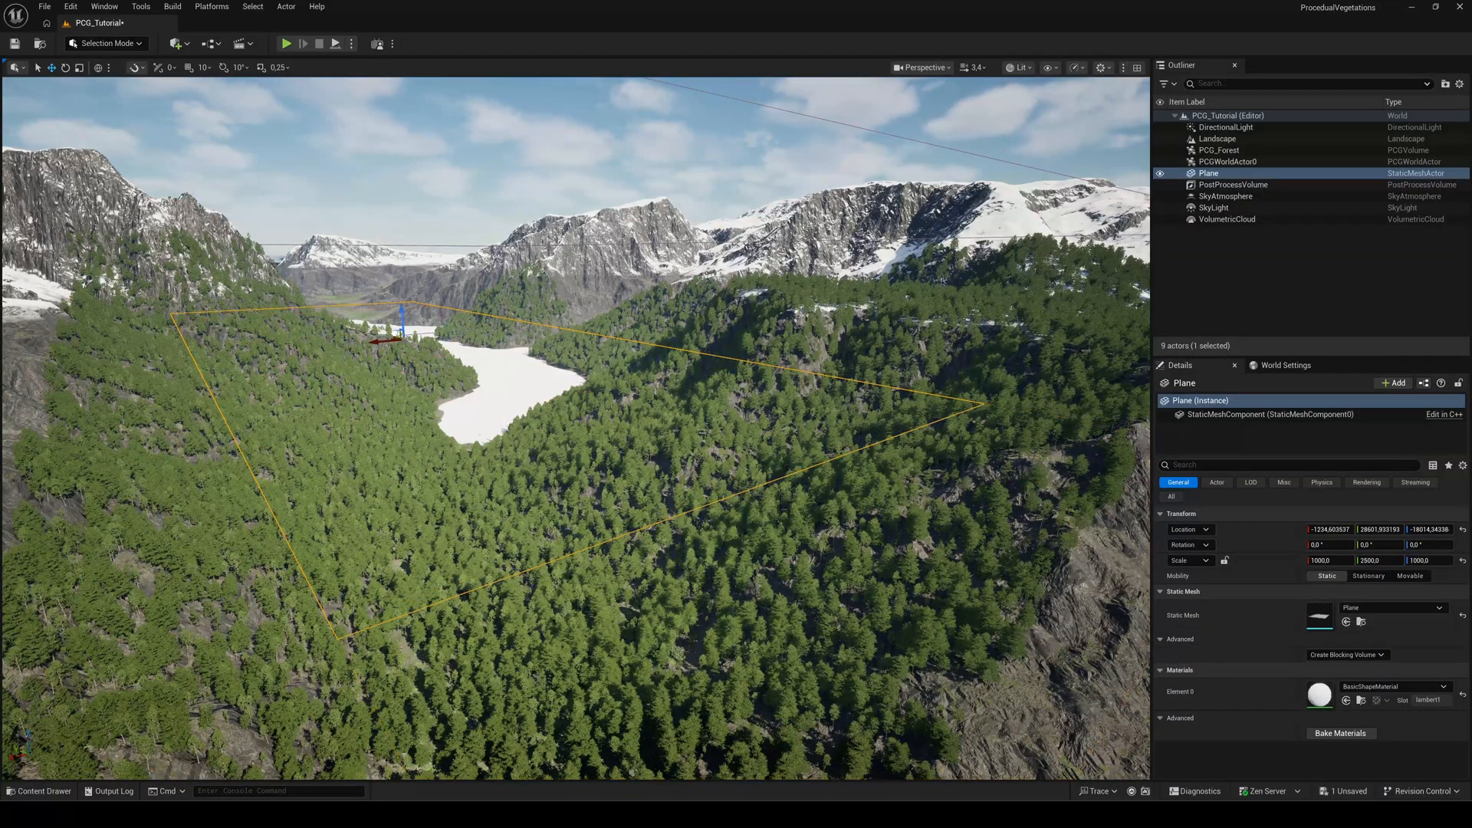
{"action": "left_click", "coordinate": [1444, 686]}
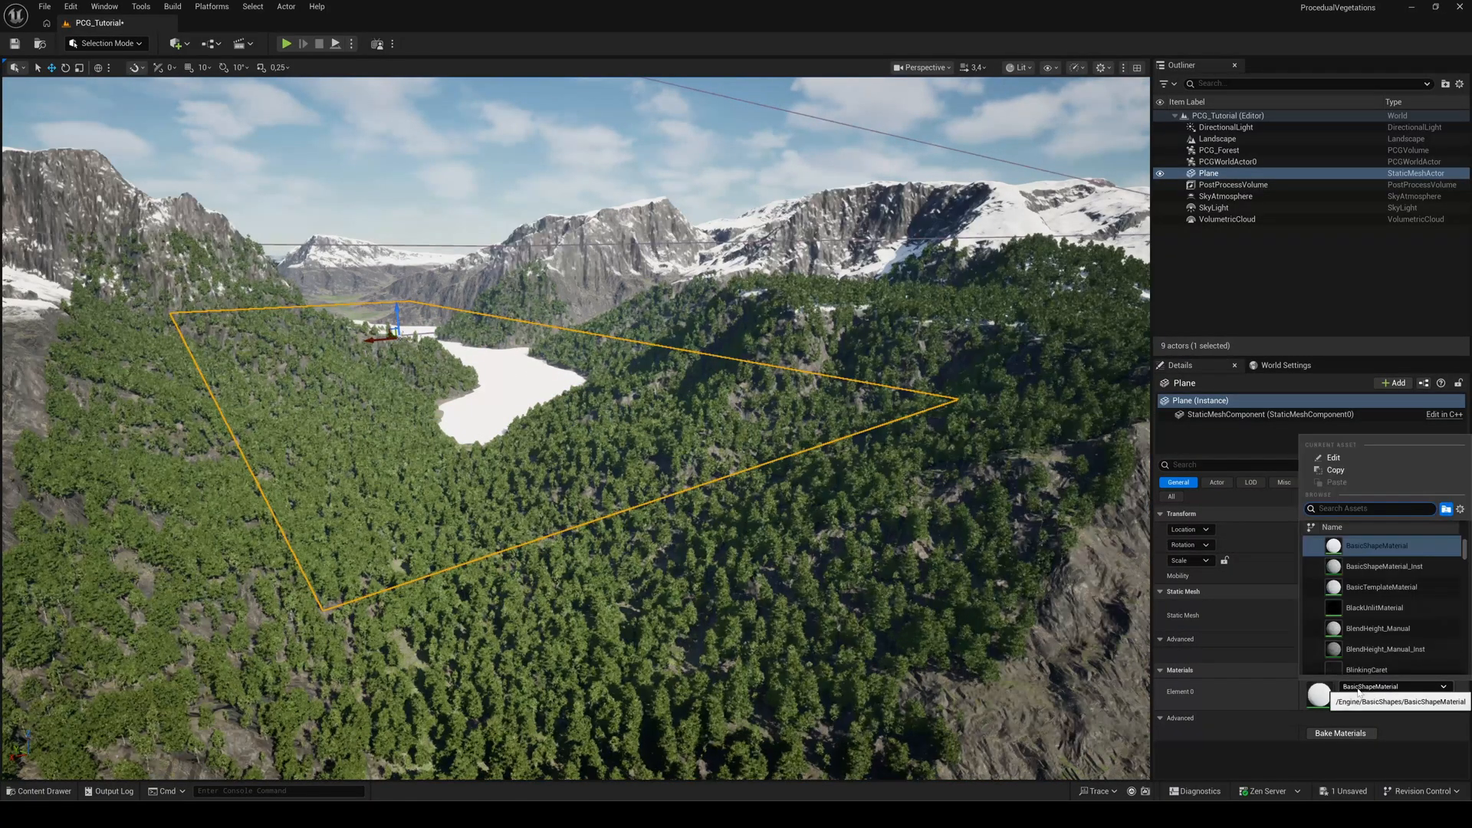
{"action": "type", "text": "water"}
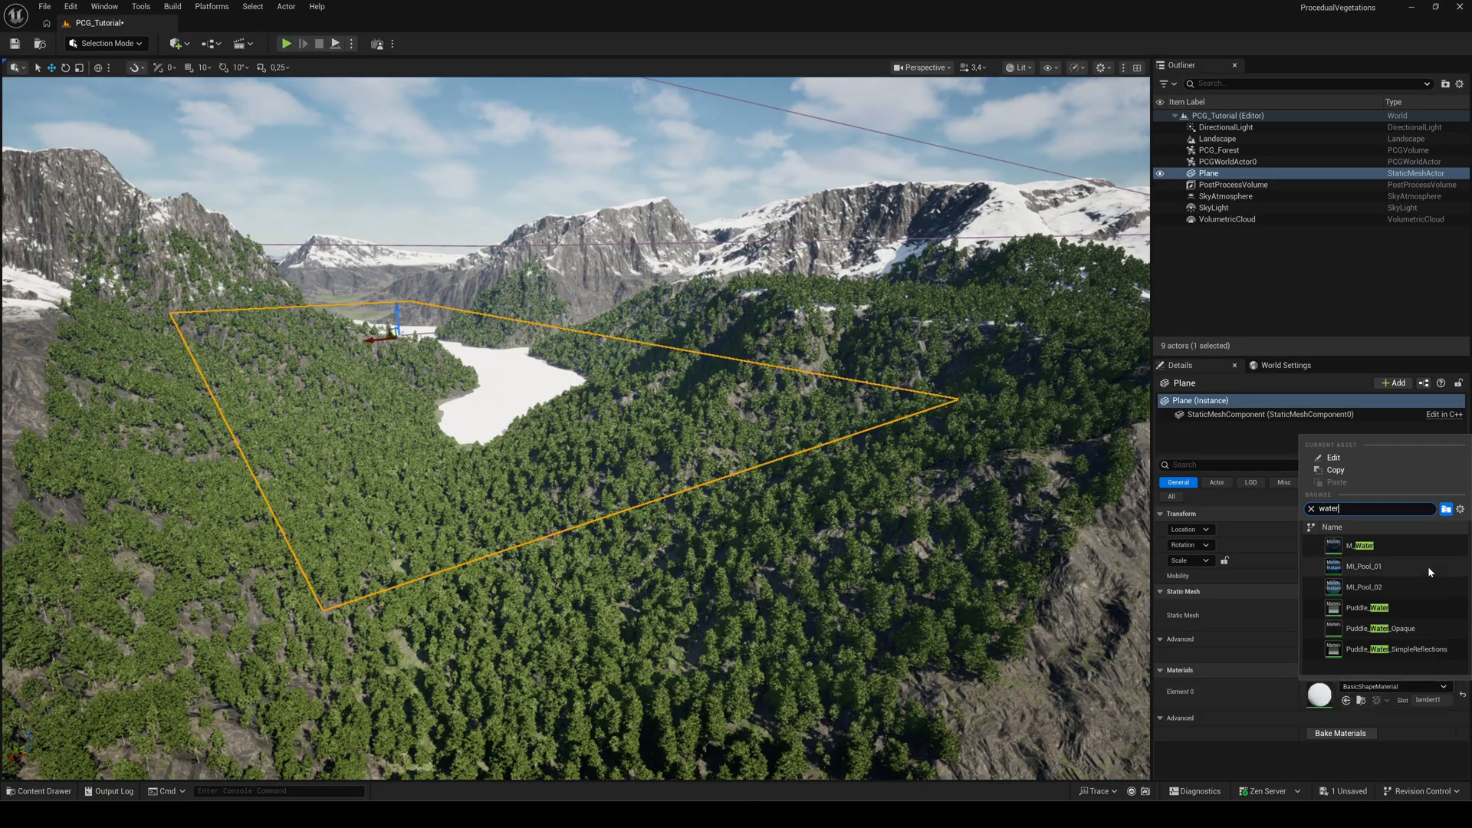
{"action": "left_click", "coordinate": [1363, 545]}
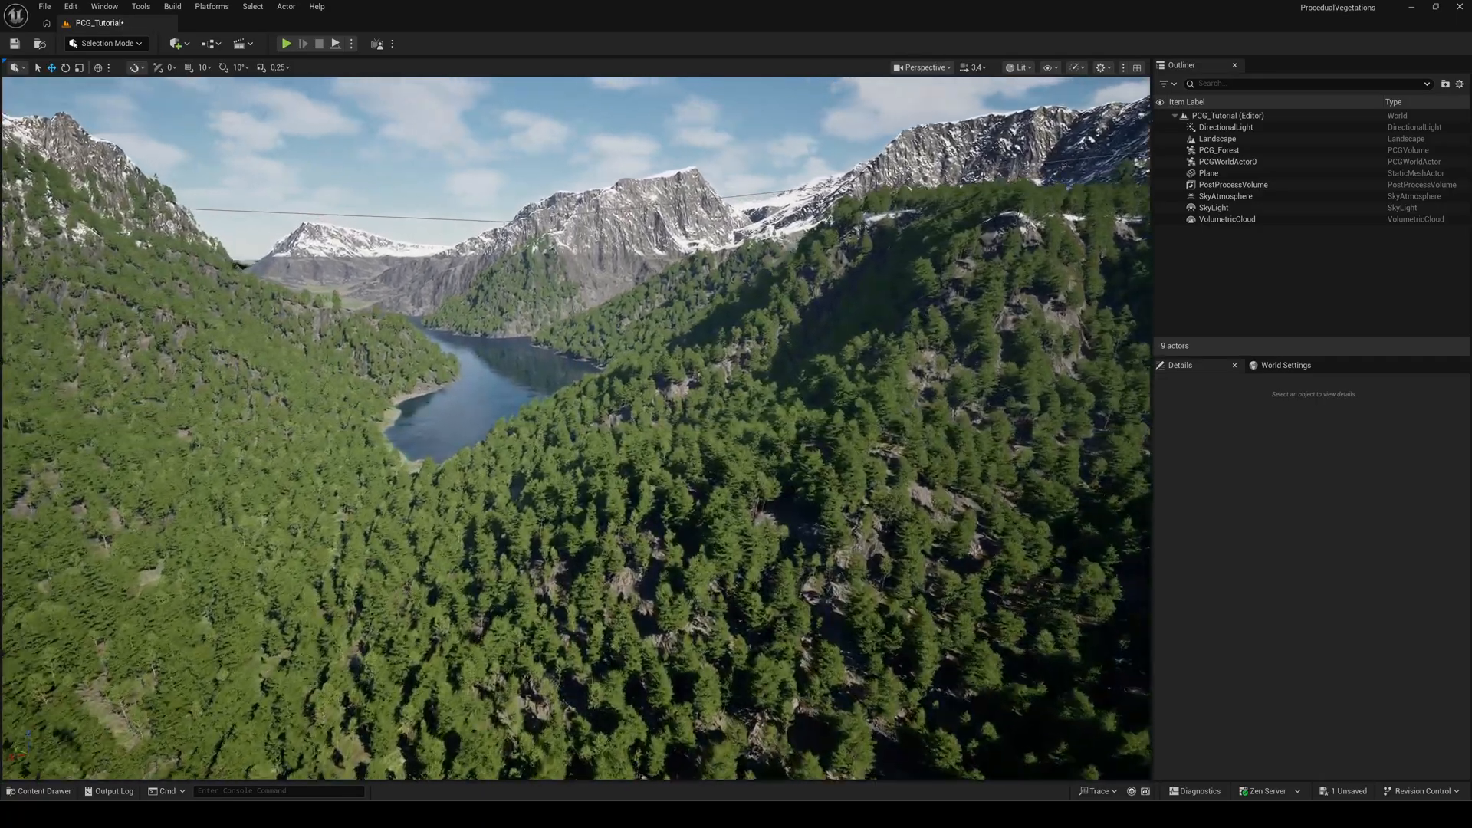
Step: Start Play In Editor to walk a third-person character through the forest
{"action": "left_click", "coordinate": [286, 43]}
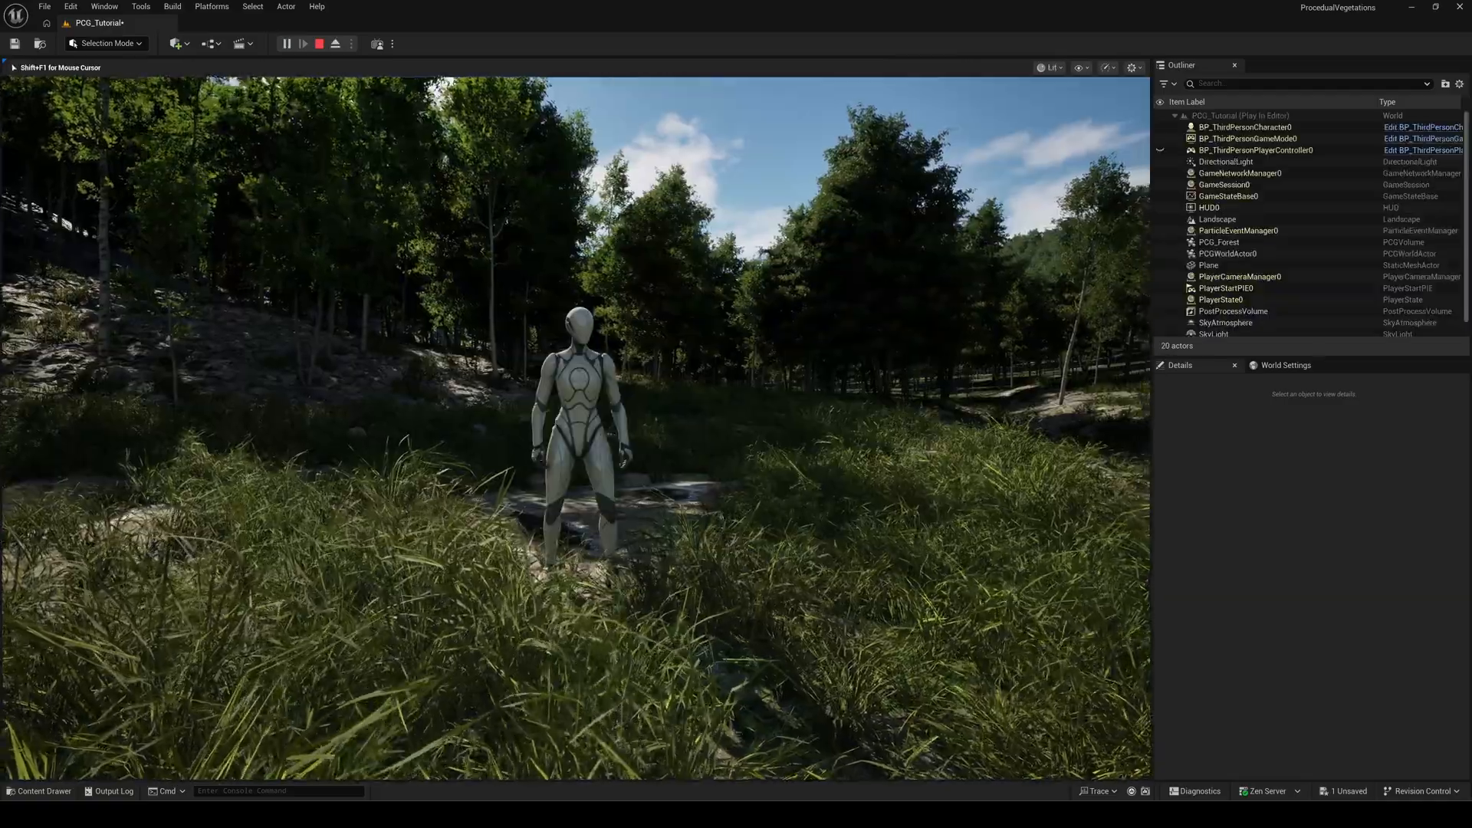